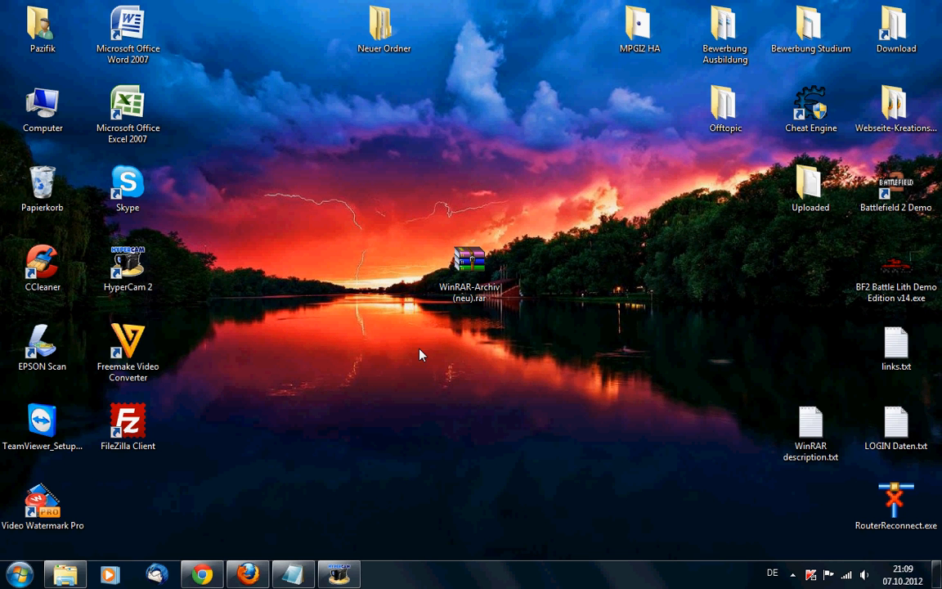
mouse_move(342, 291)
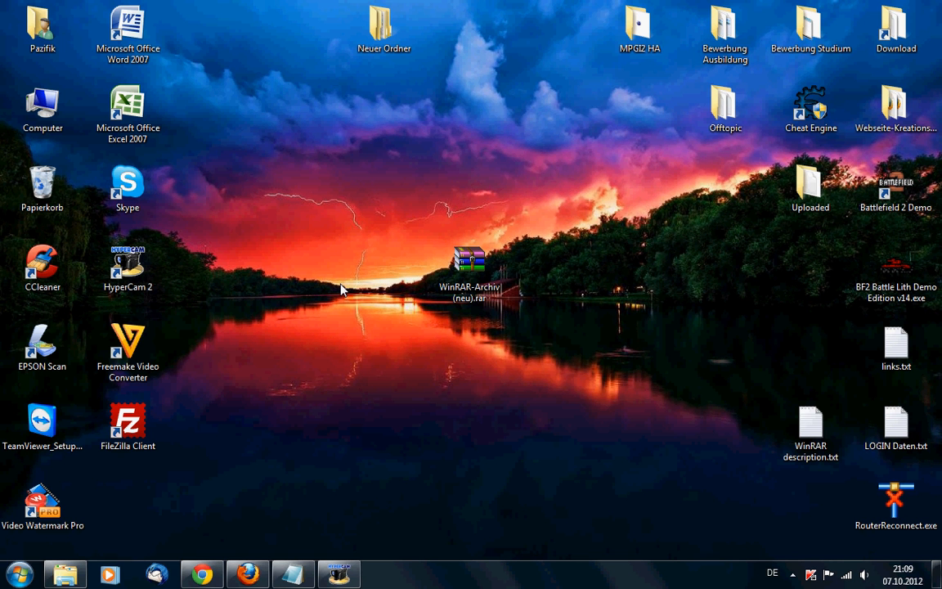
mouse_move(368, 294)
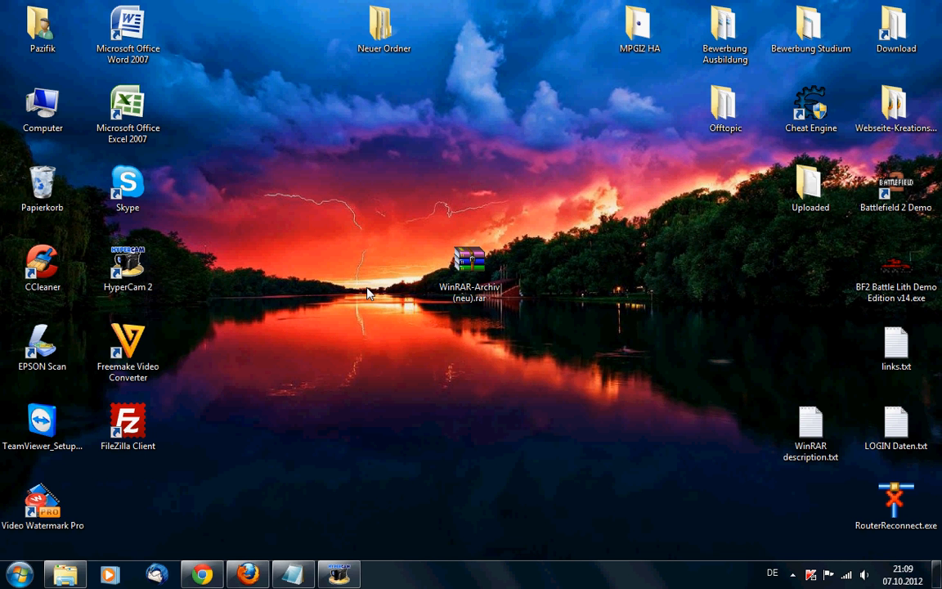
mouse_move(469, 270)
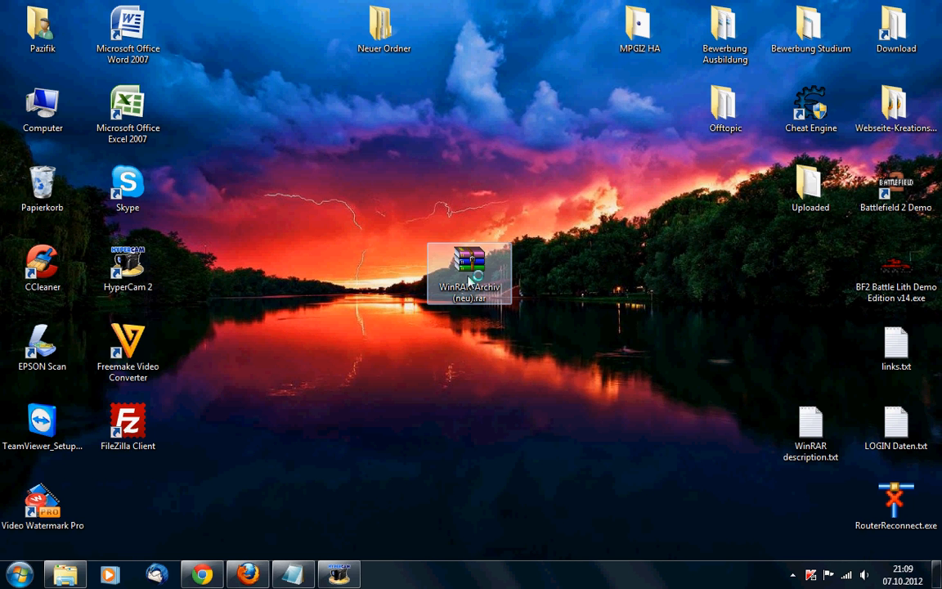
- Open WinRAR-Archiv (neu).rar from the desktop and dismiss the trial license reminder
double_click(468, 271)
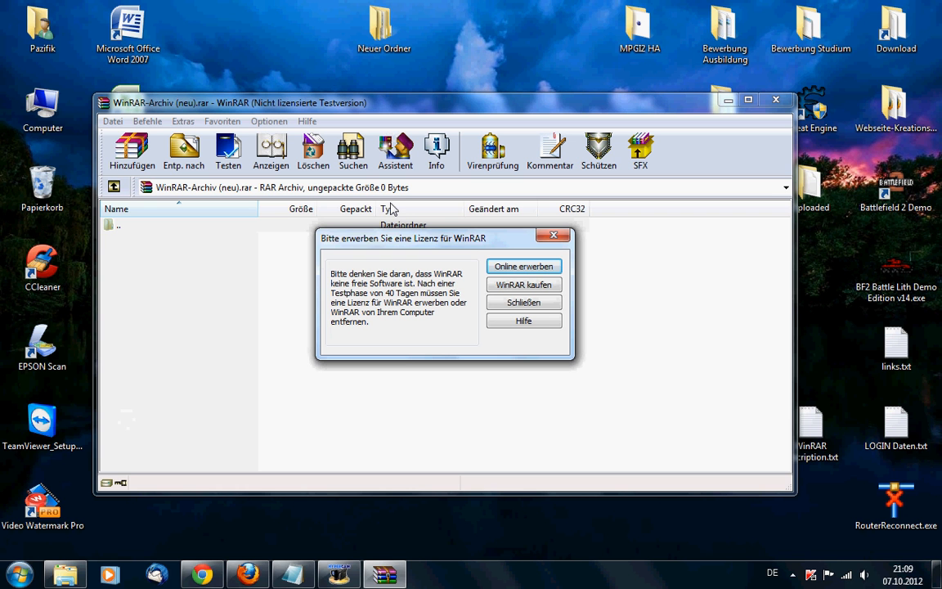
mouse_move(664, 354)
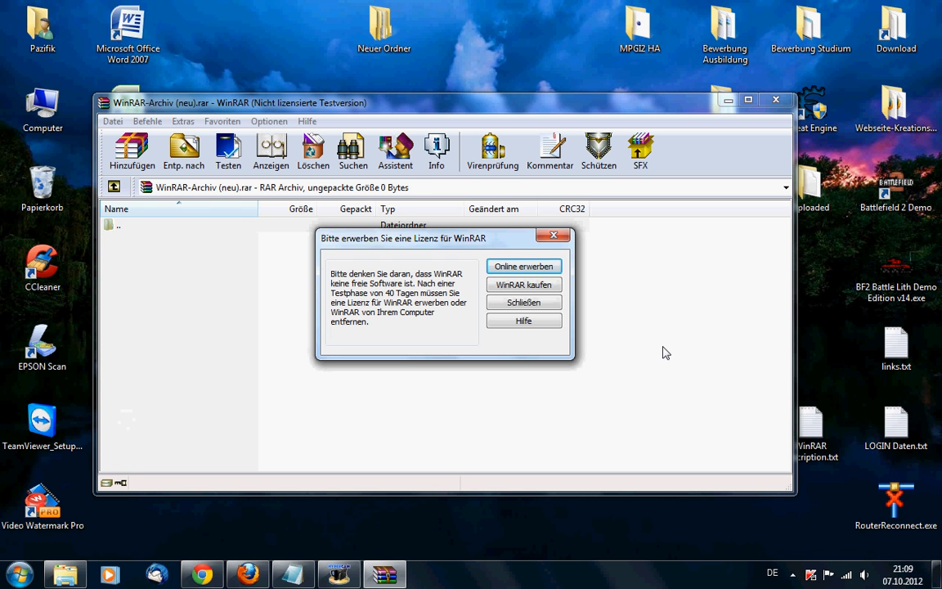
mouse_move(396, 327)
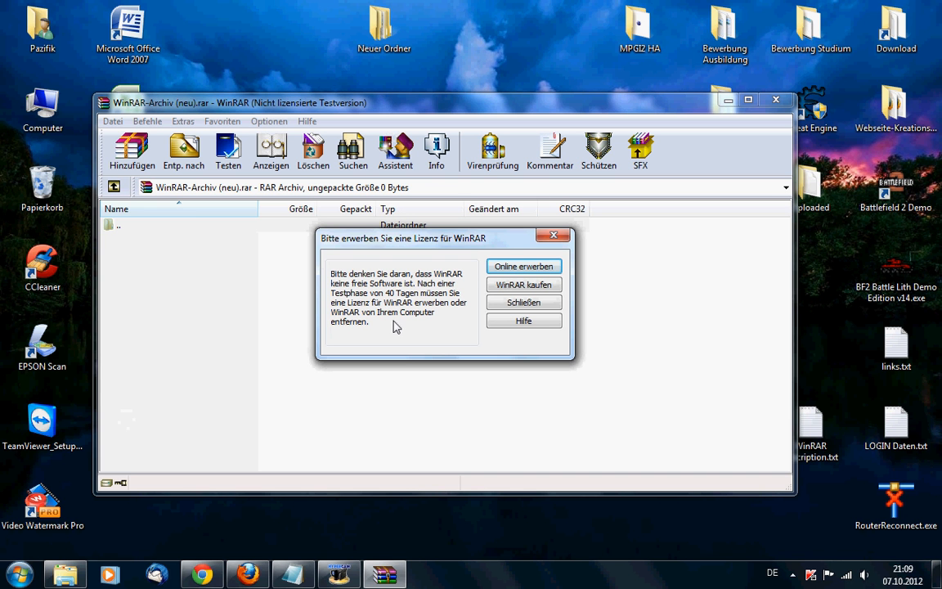
mouse_move(448, 309)
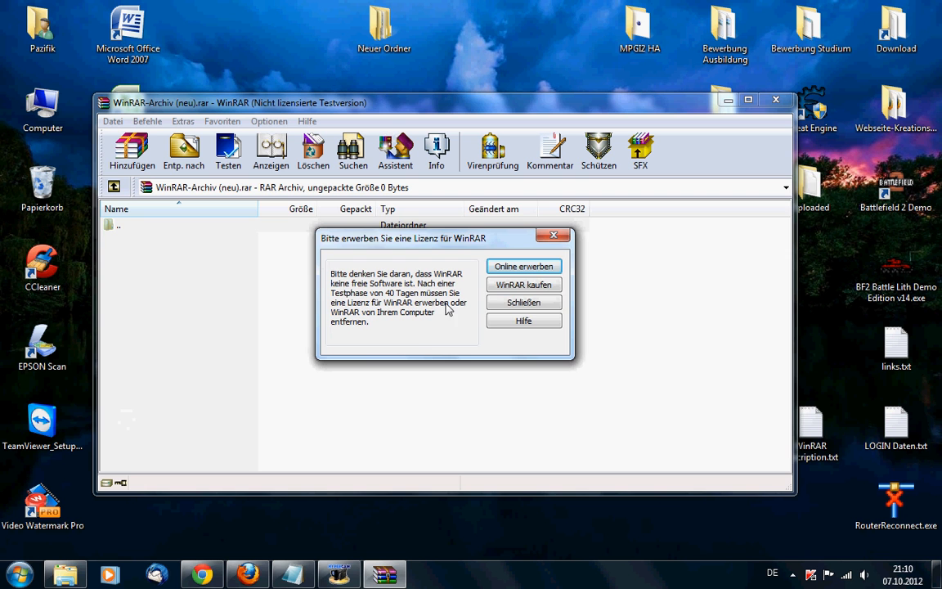
click(523, 300)
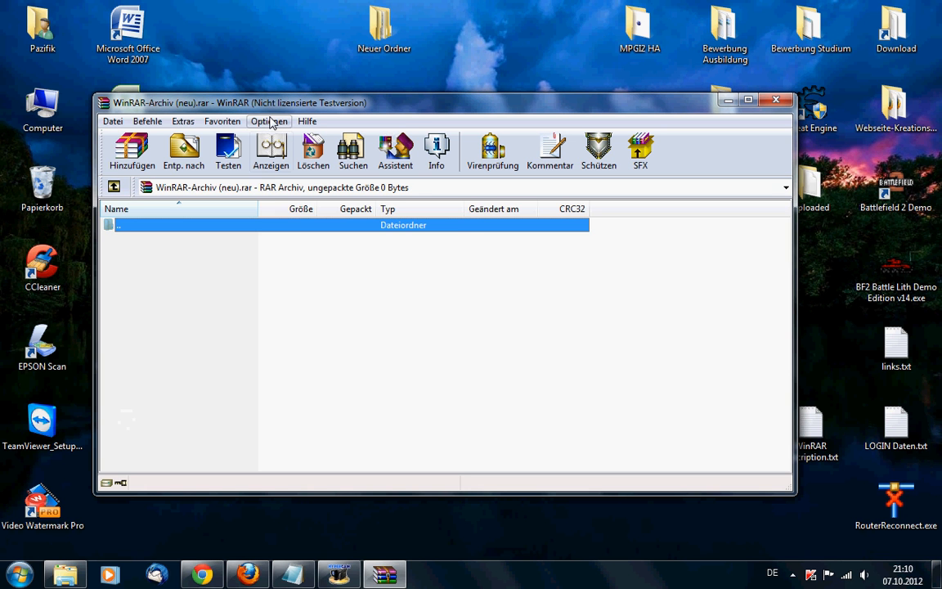
mouse_move(384, 120)
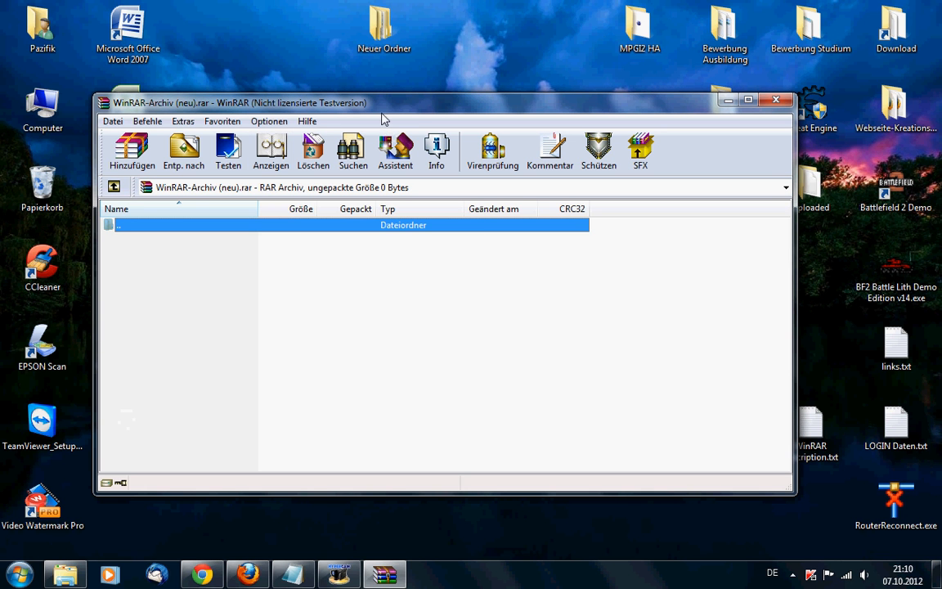
mouse_move(623, 134)
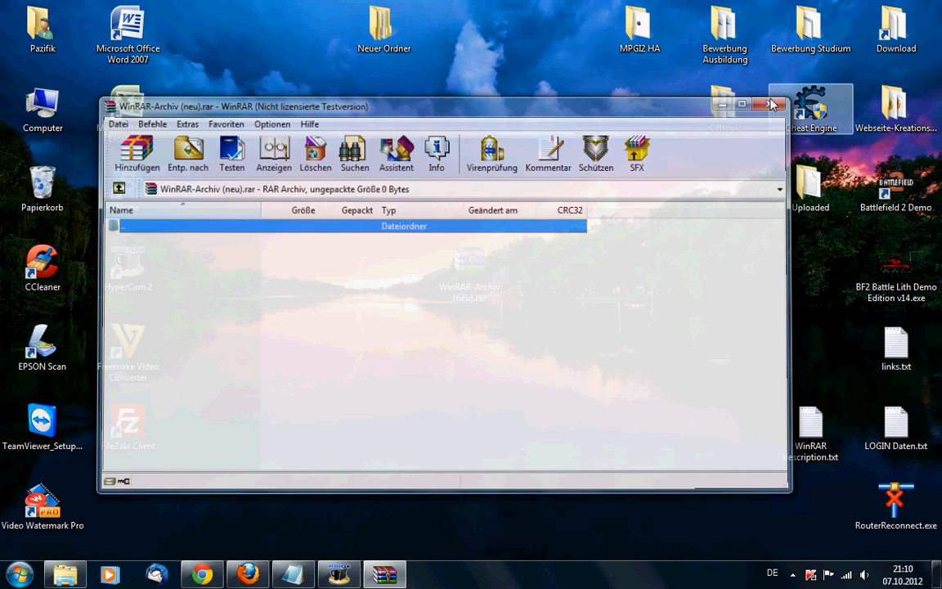
- Switch to Chrome showing the uploaded.net page for WinRar 4.20 Full Version FF.zip
click(772, 105)
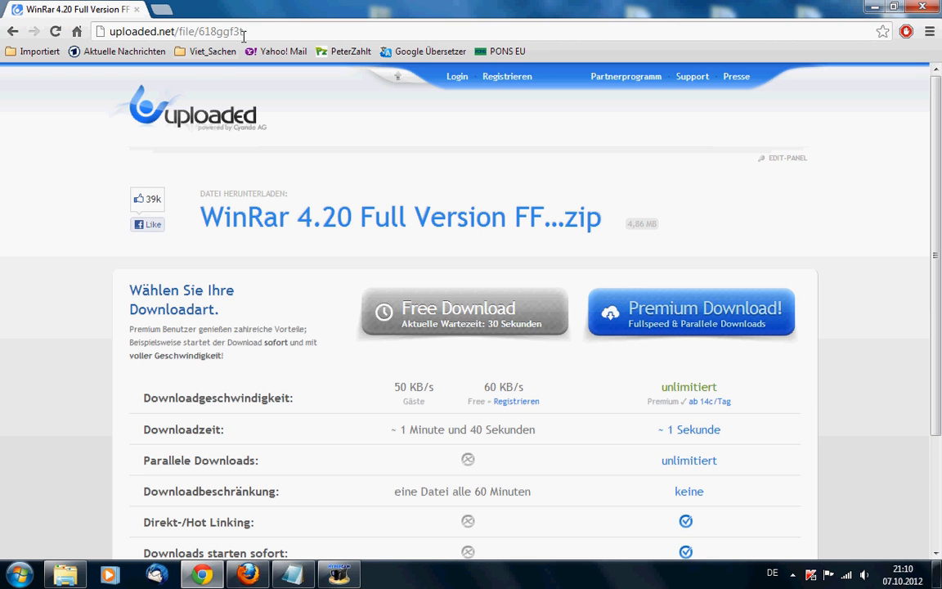
click(171, 32)
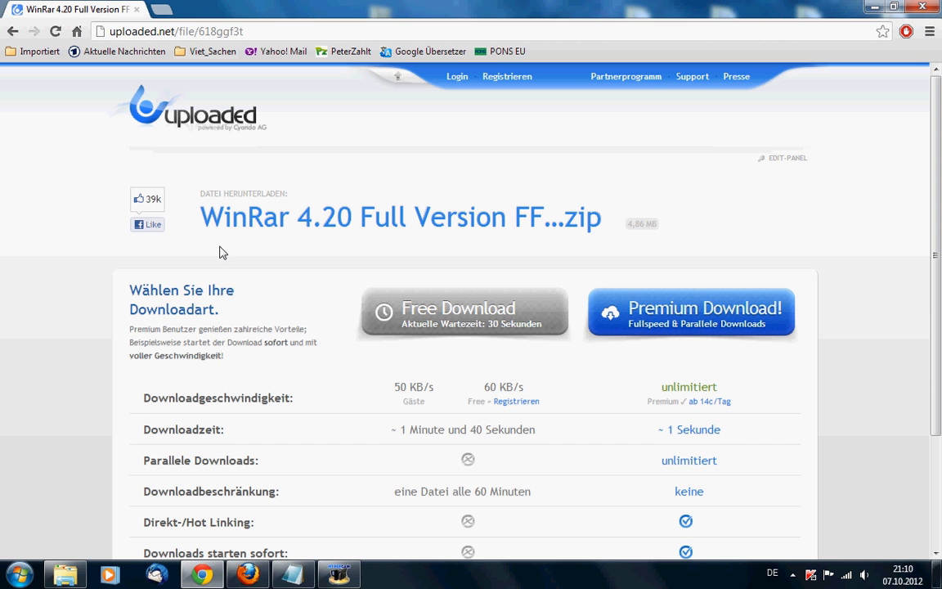
mouse_move(340, 242)
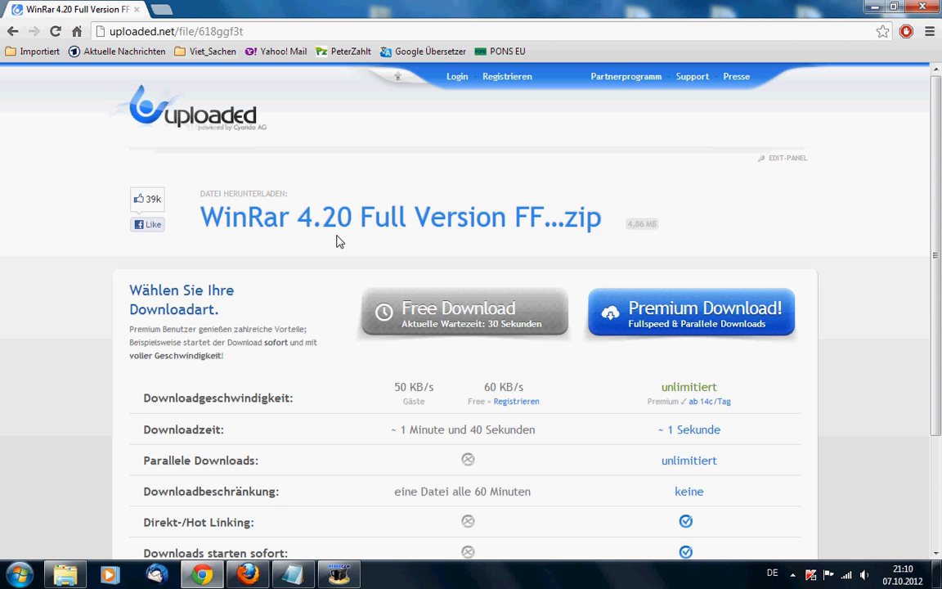
mouse_move(569, 252)
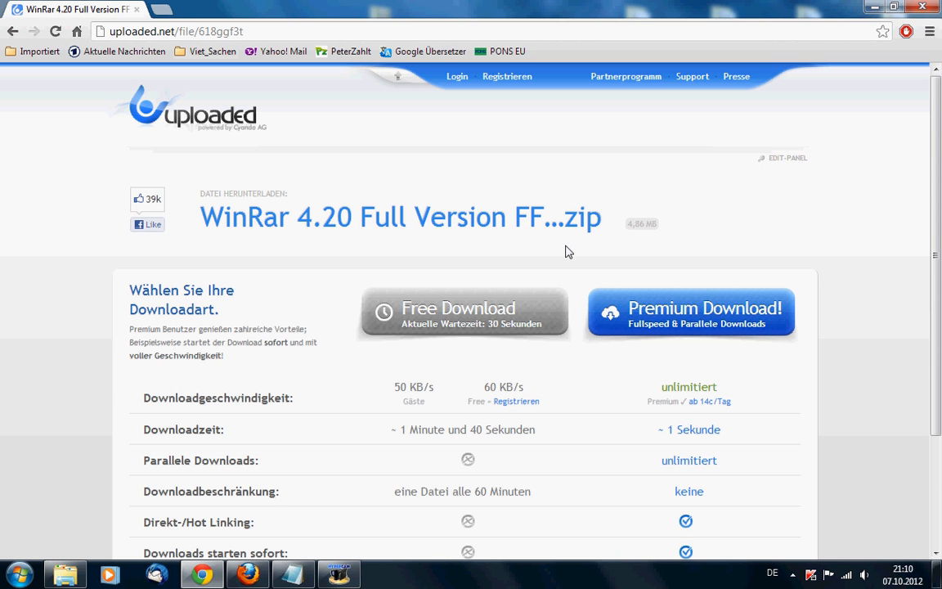
mouse_move(586, 258)
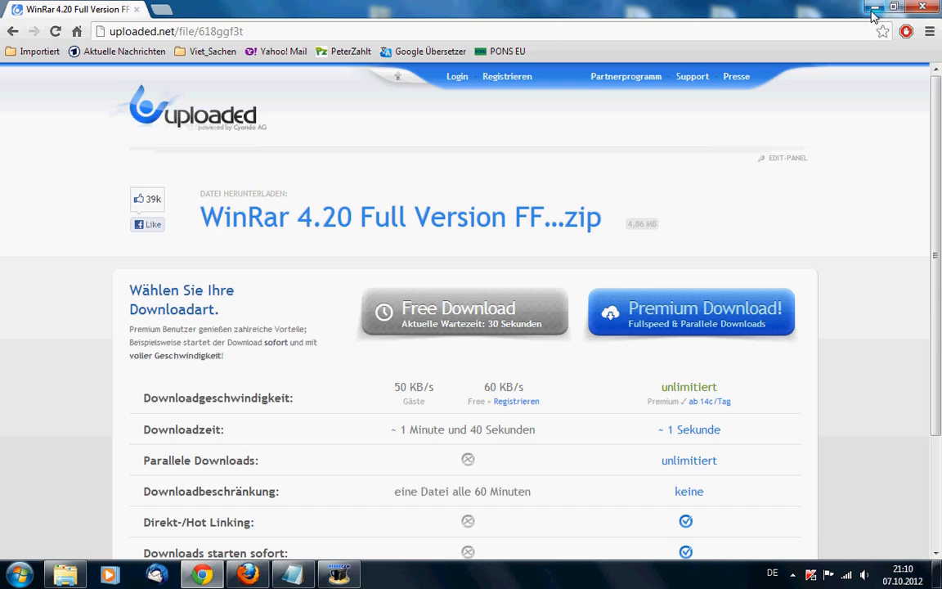
- Move WinRar 4.20 Full Version FF.zip from Neuer Ordner onto the desktop
click(870, 7)
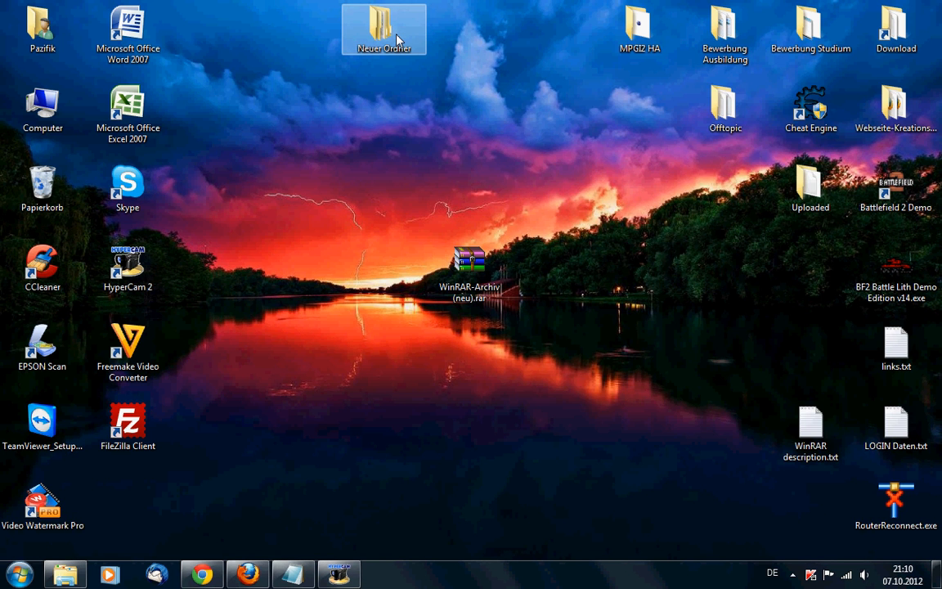
double_click(383, 30)
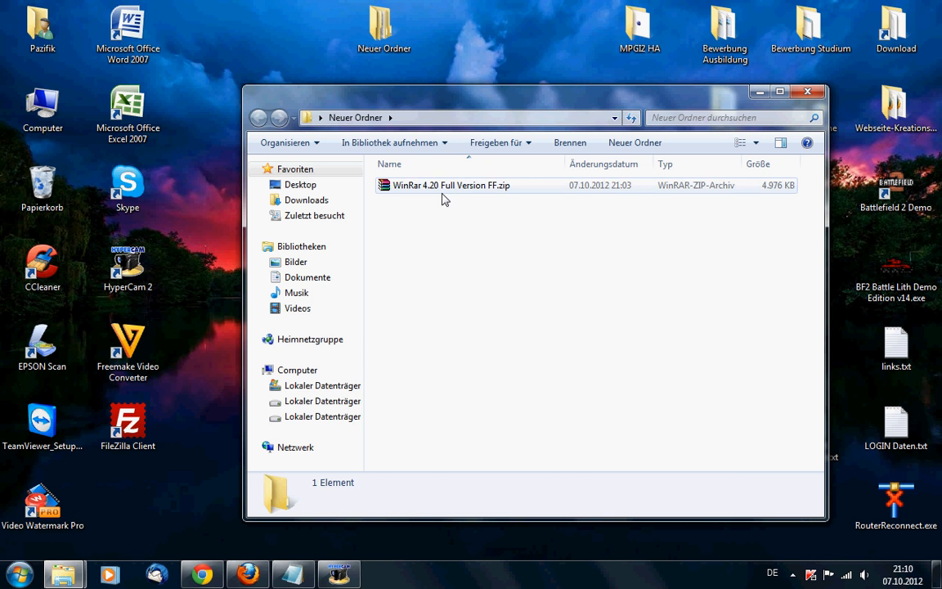
click(451, 185)
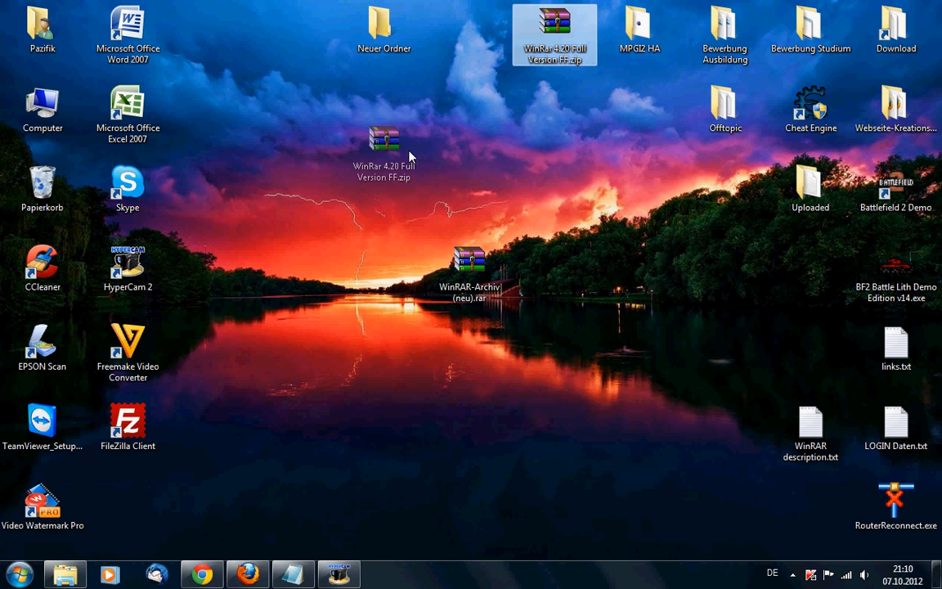
drag(556, 35, 384, 193)
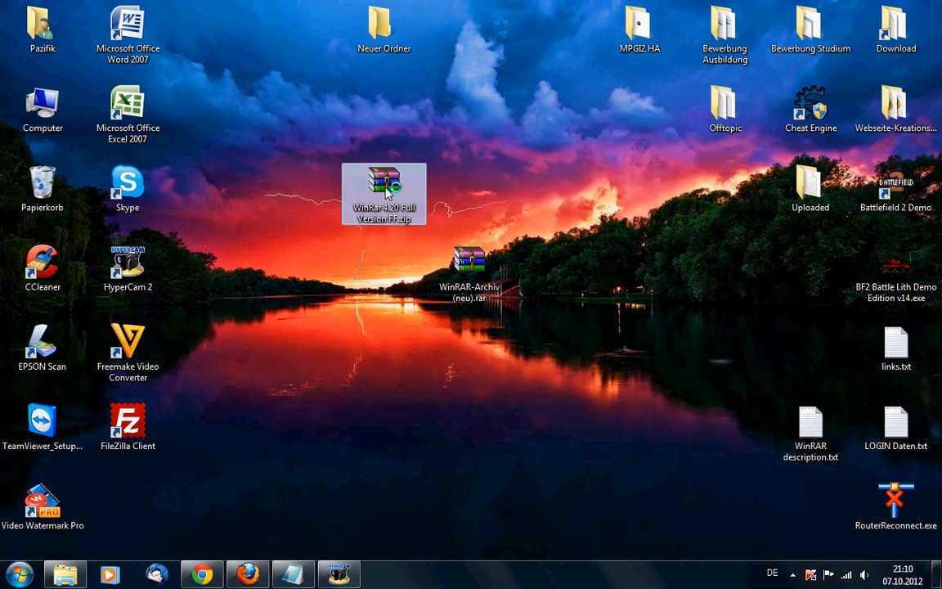
- Open the WinRar 4.20 zip in WinRAR past the reminder, showing rarreg.key inside
double_click(385, 193)
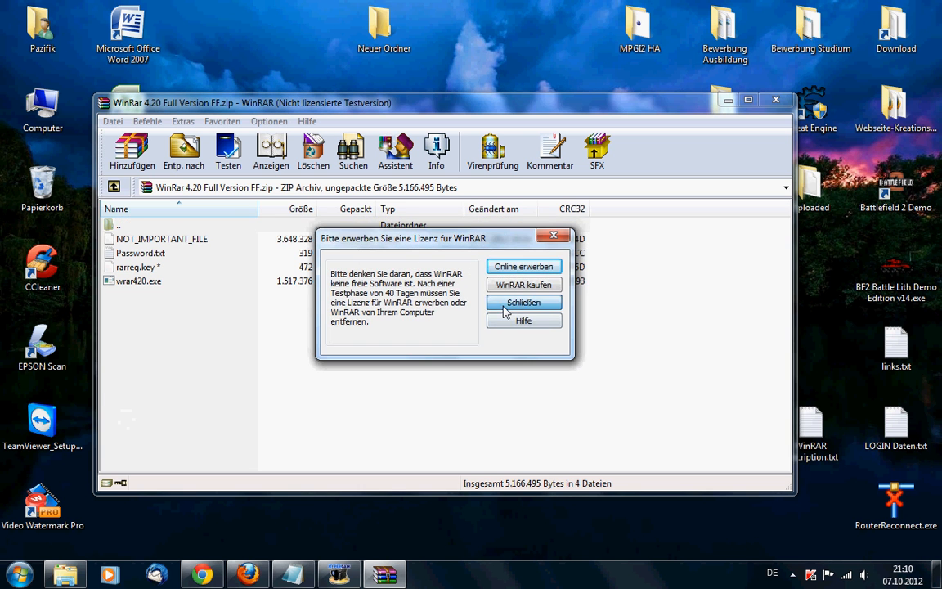
click(523, 301)
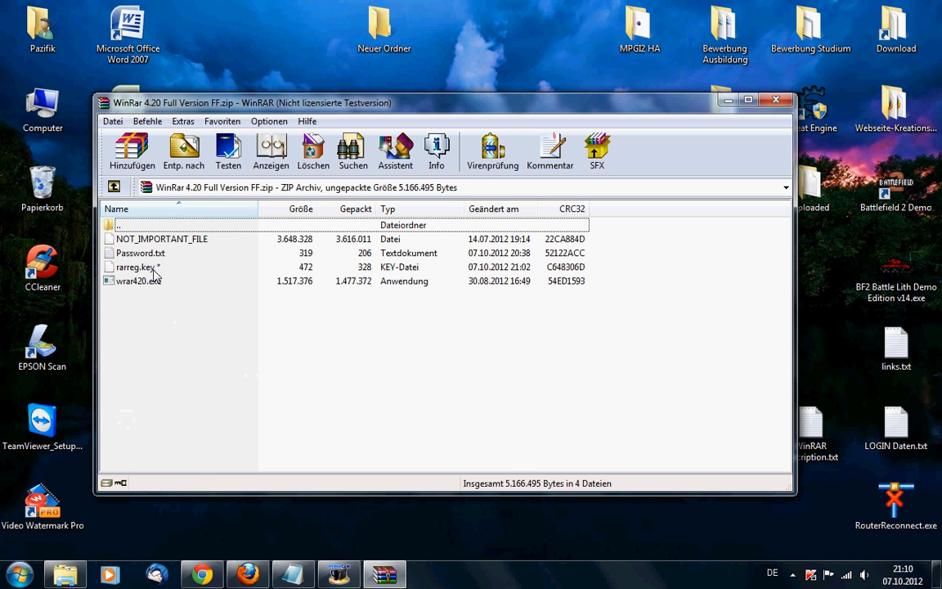
click(137, 267)
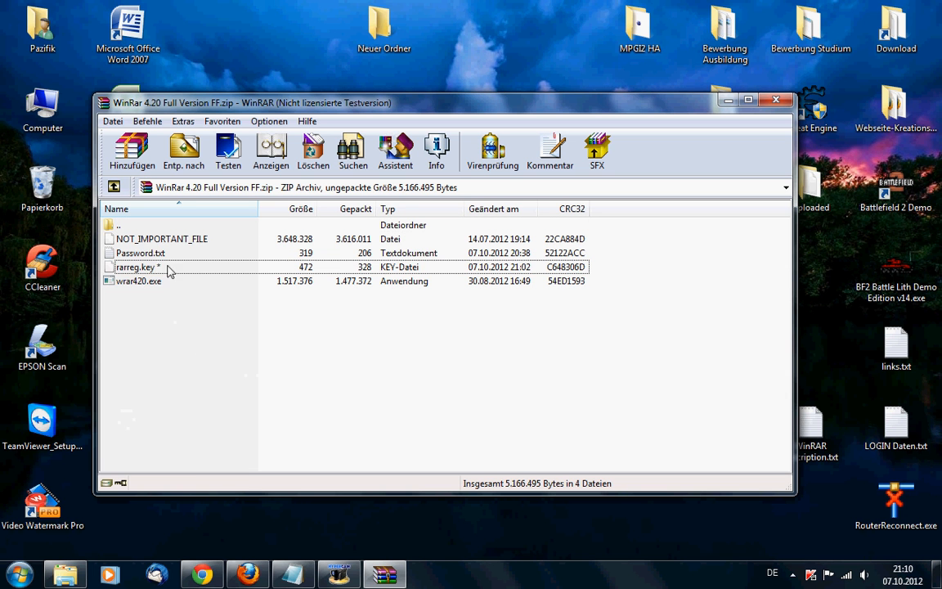
click(137, 266)
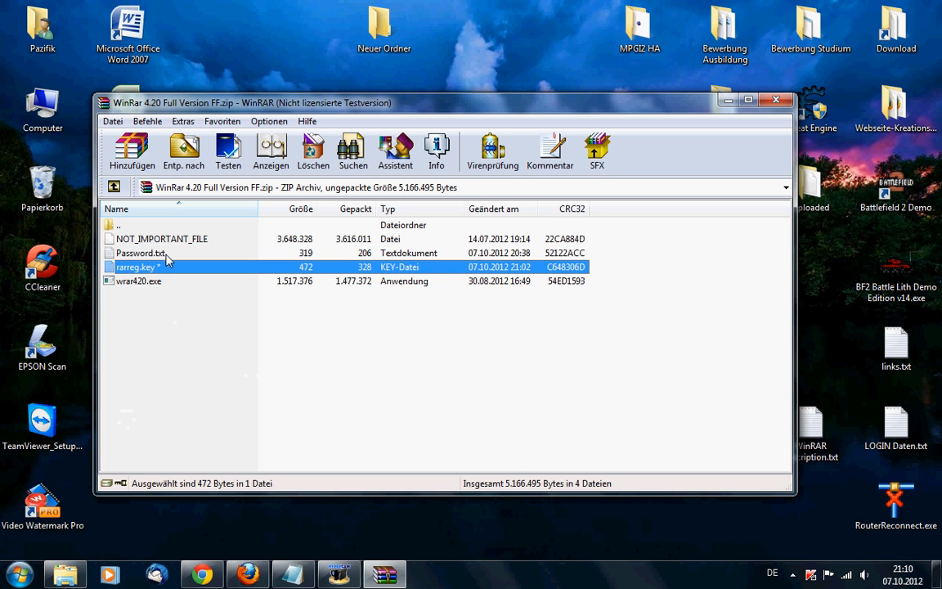
- Open Password.txt from the archive's file list
click(140, 252)
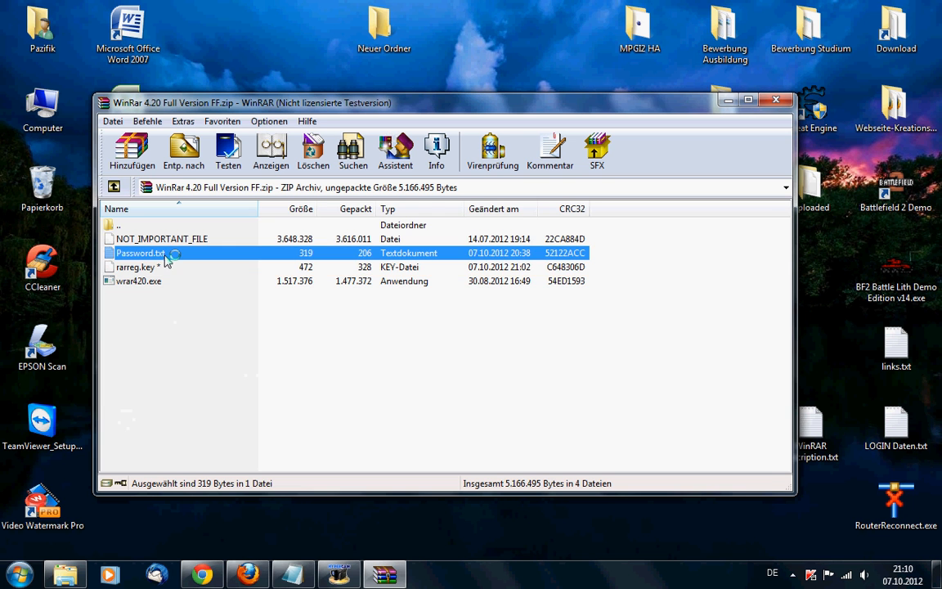
double_click(141, 252)
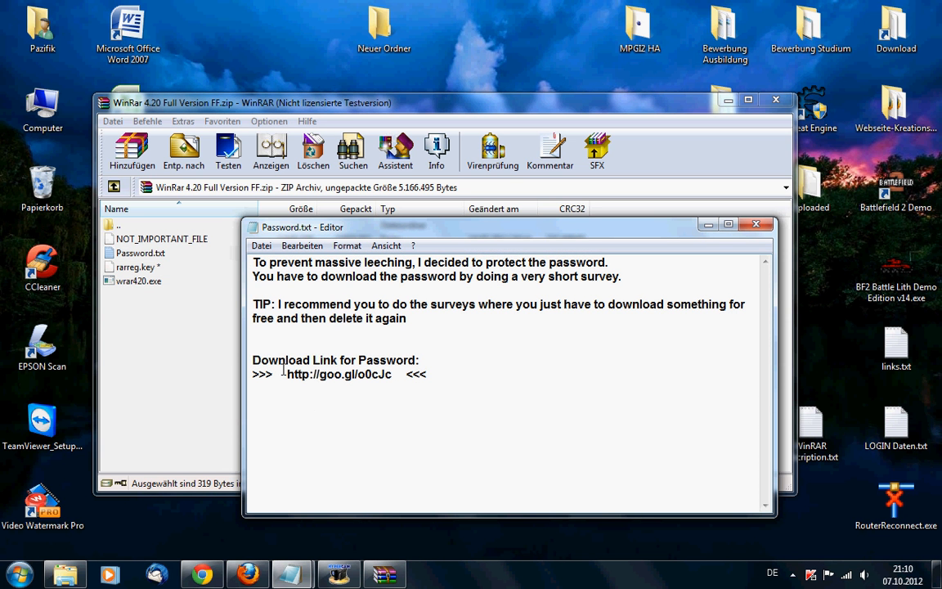
double_click(339, 373)
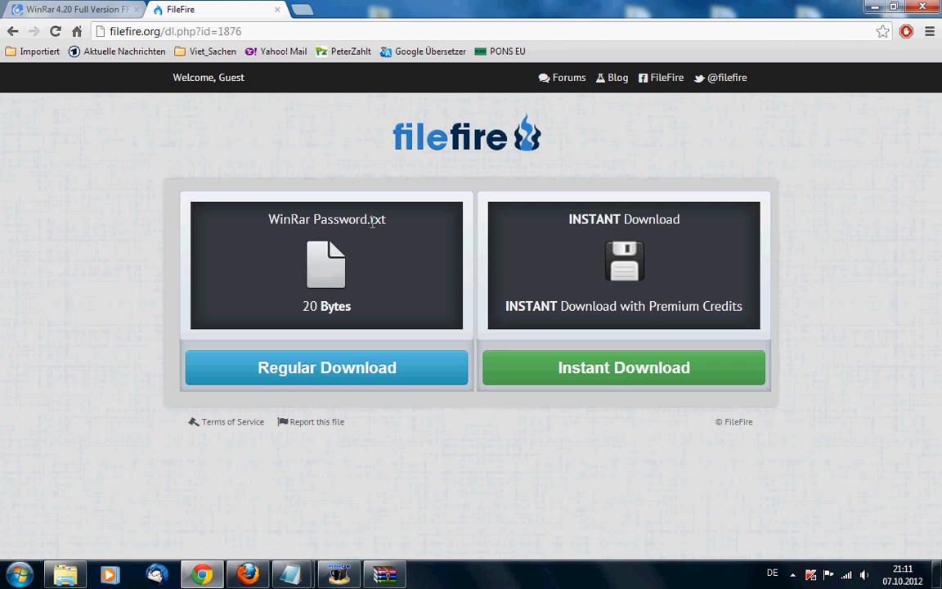
- Attempt the regular password-file download, then close the 'Unlock your file!' survey popup
click(327, 367)
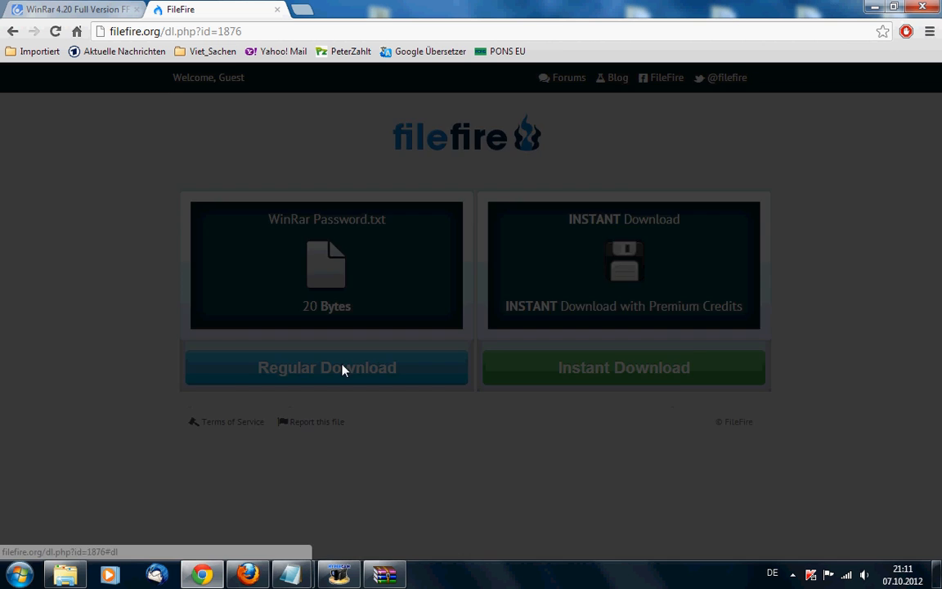
click(327, 366)
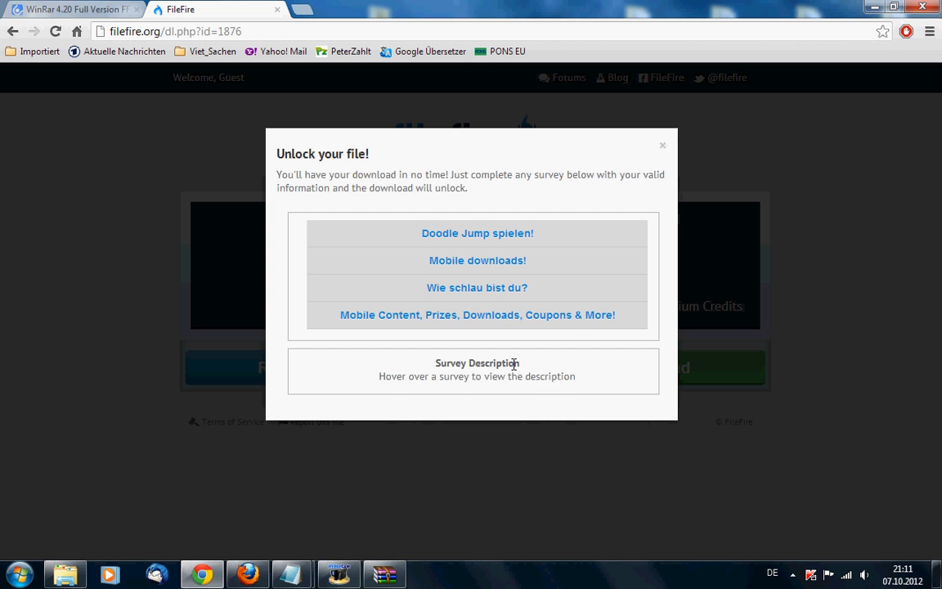
mouse_move(548, 339)
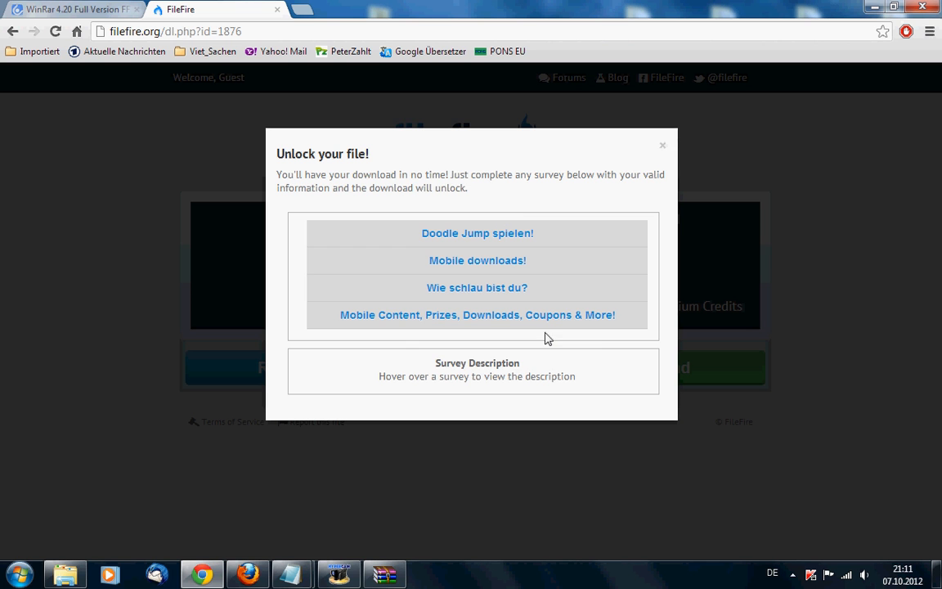
mouse_move(674, 282)
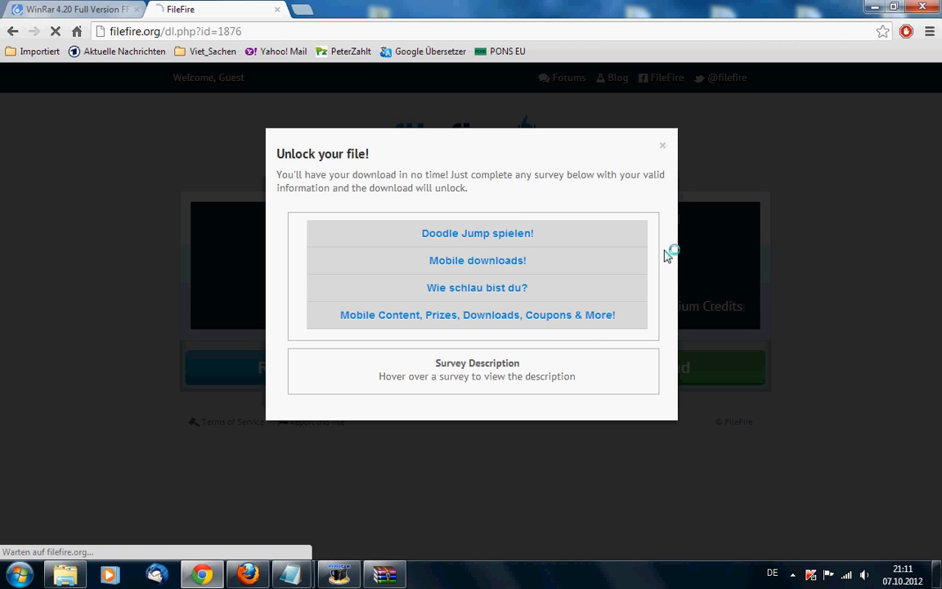
mouse_move(668, 256)
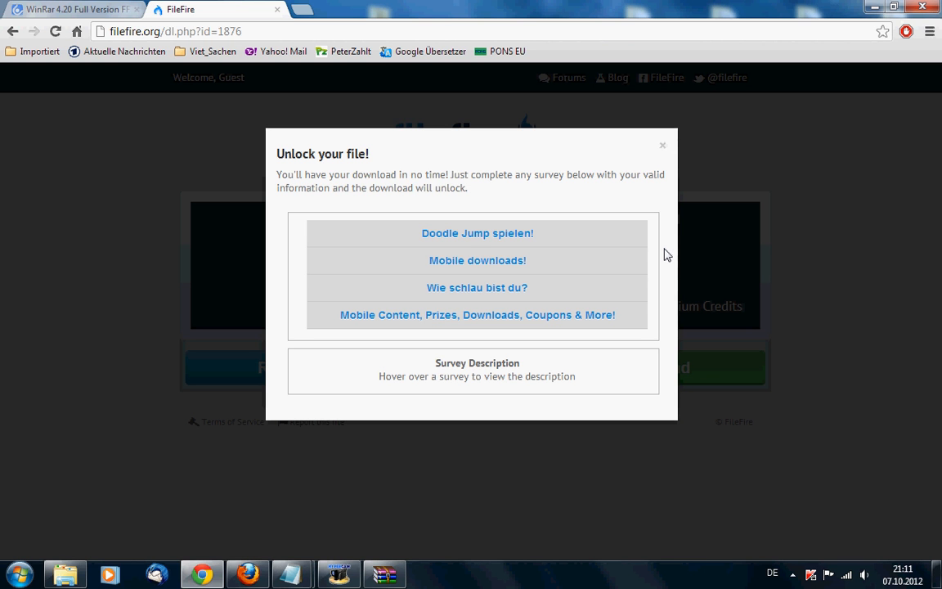
mouse_move(651, 159)
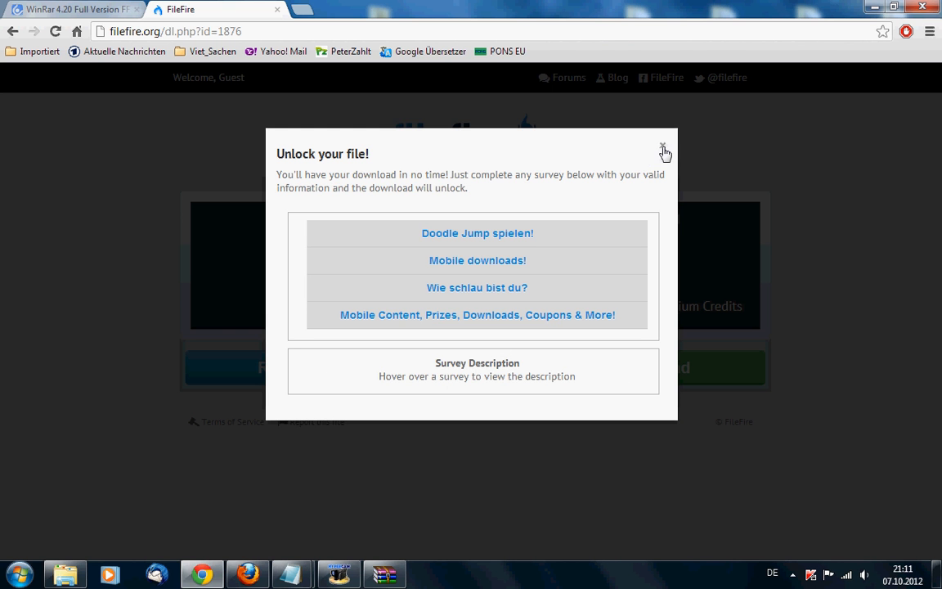
click(664, 152)
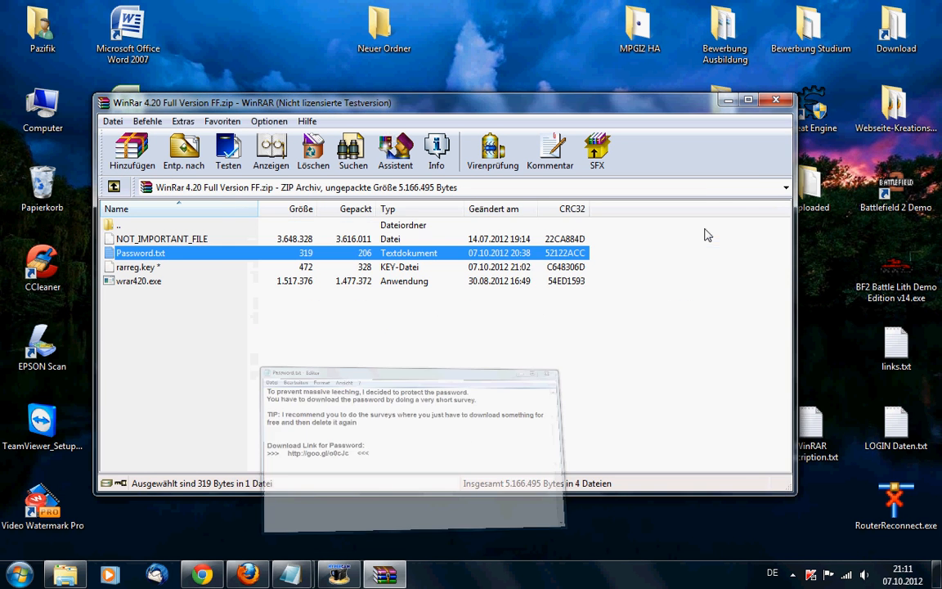
- Extract the encrypted rarreg.key to the desktop, entering and confirming its password
click(209, 344)
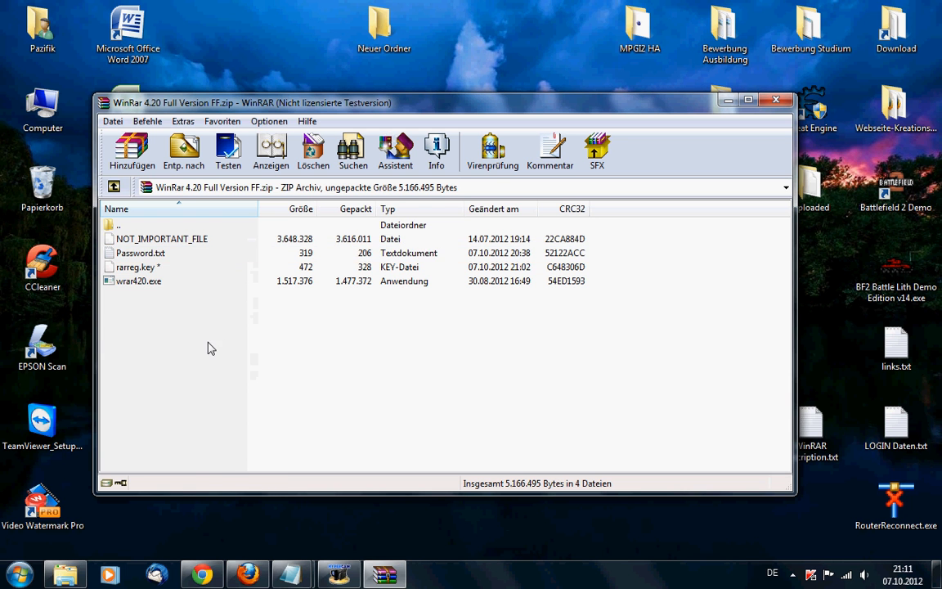
click(138, 267)
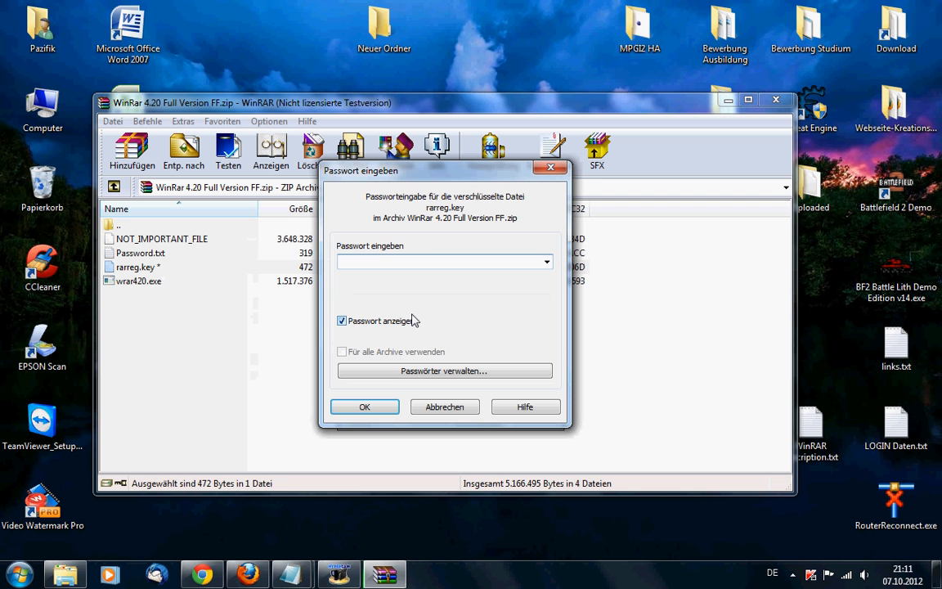
click(342, 319)
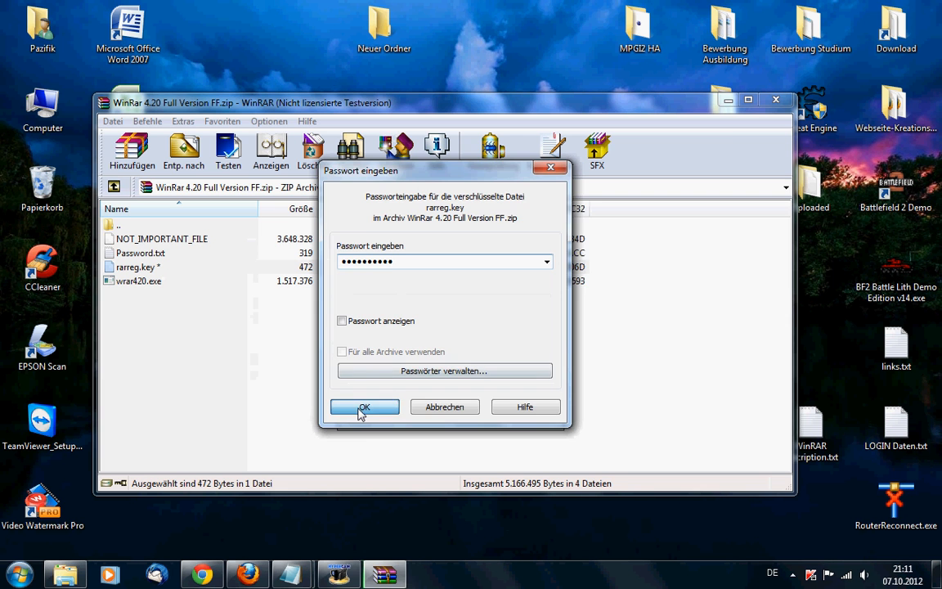
click(363, 406)
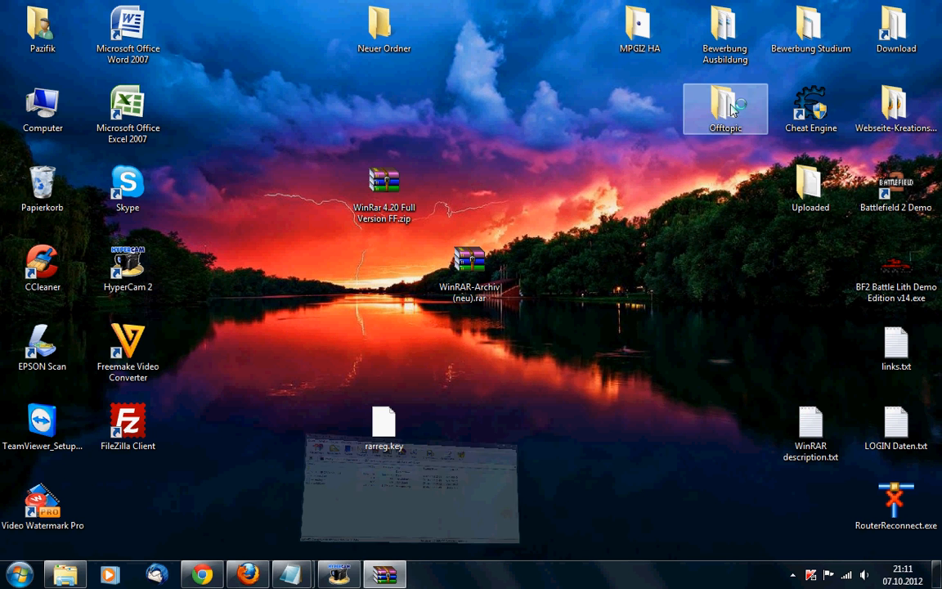
drag(383, 422, 298, 268)
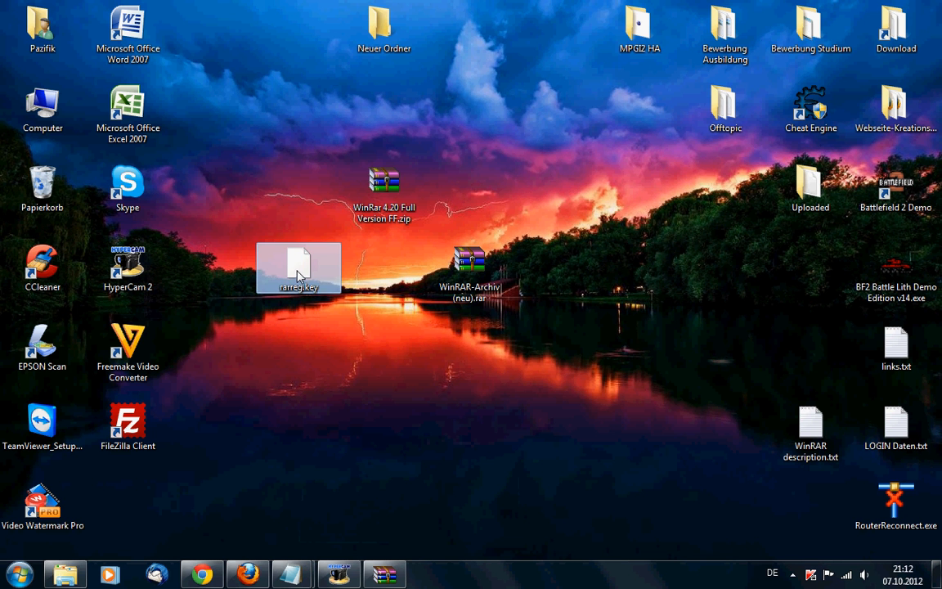
- Copy rarreg.key into Program Files > WinRAR on the local drive and close Explorer
right_click(297, 268)
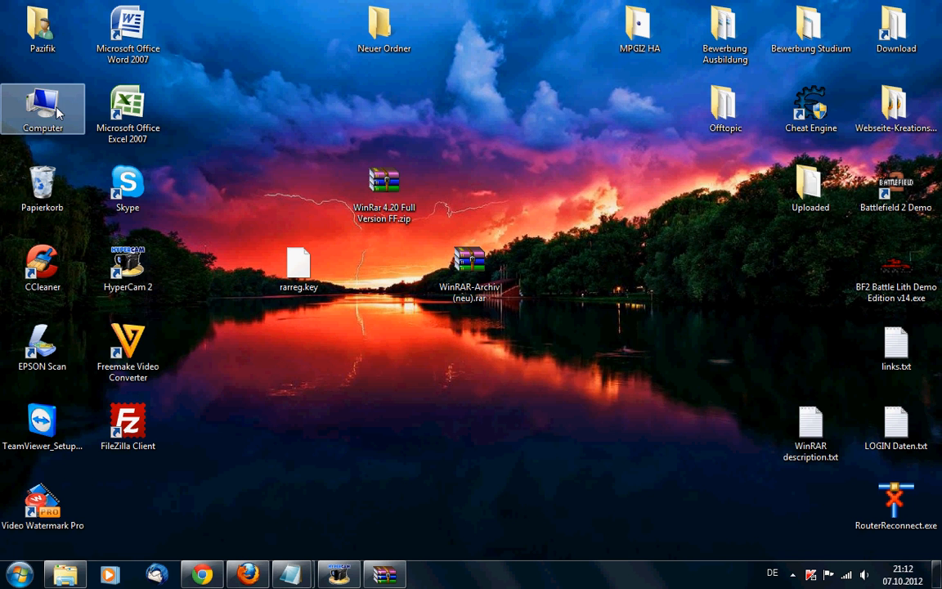
double_click(42, 107)
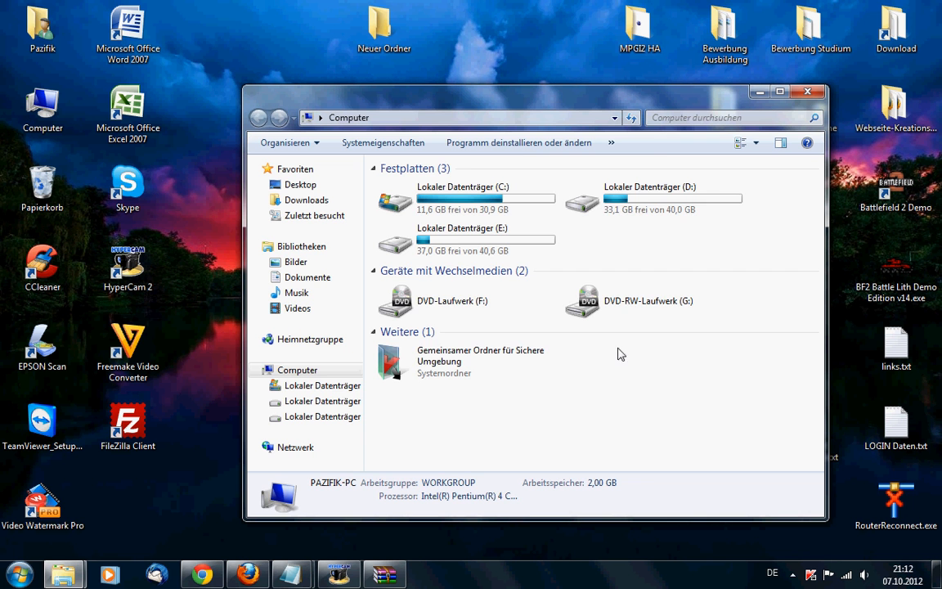
double_click(651, 196)
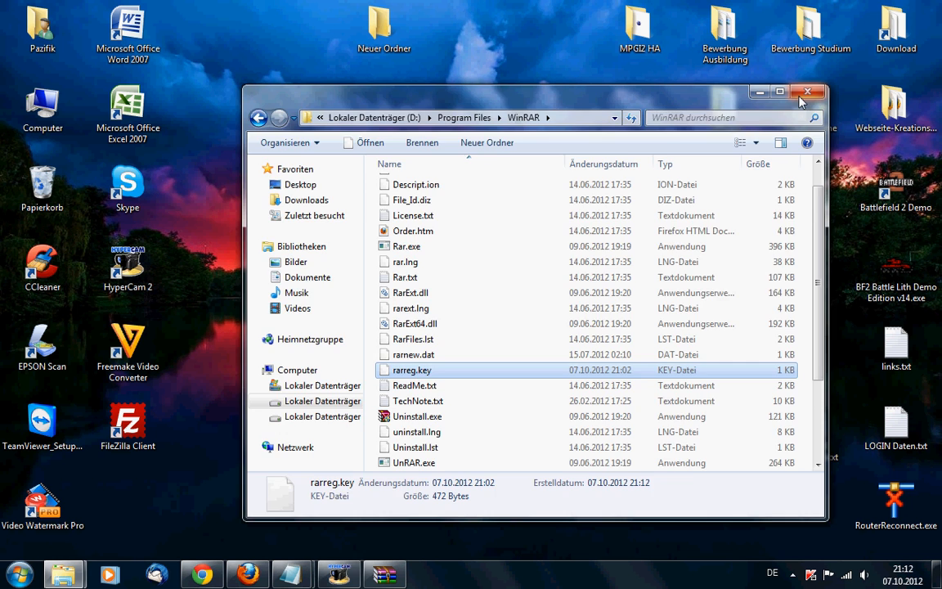
click(808, 92)
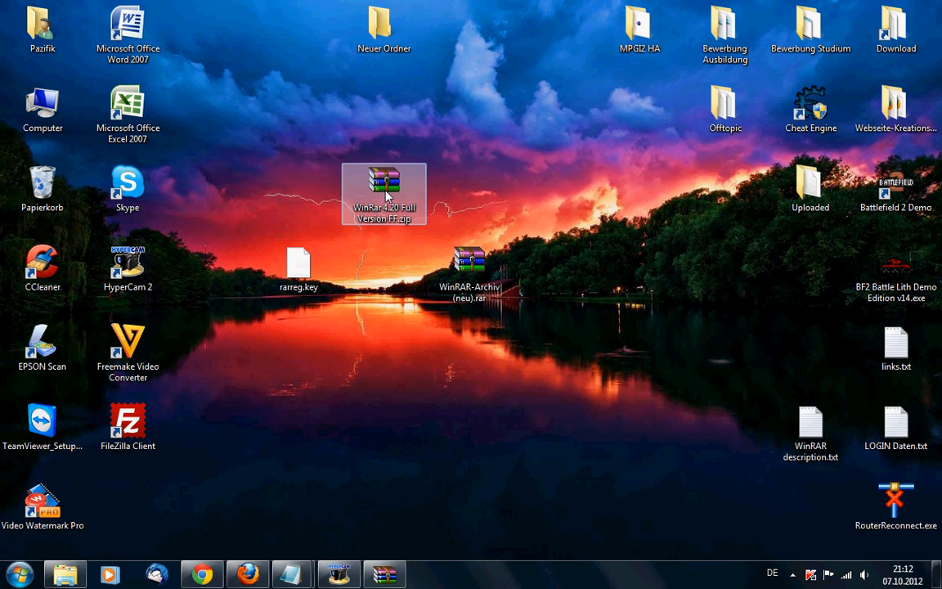
- Reopen the zip and show Über WinRAR with the Unlimited Company License registration
double_click(384, 193)
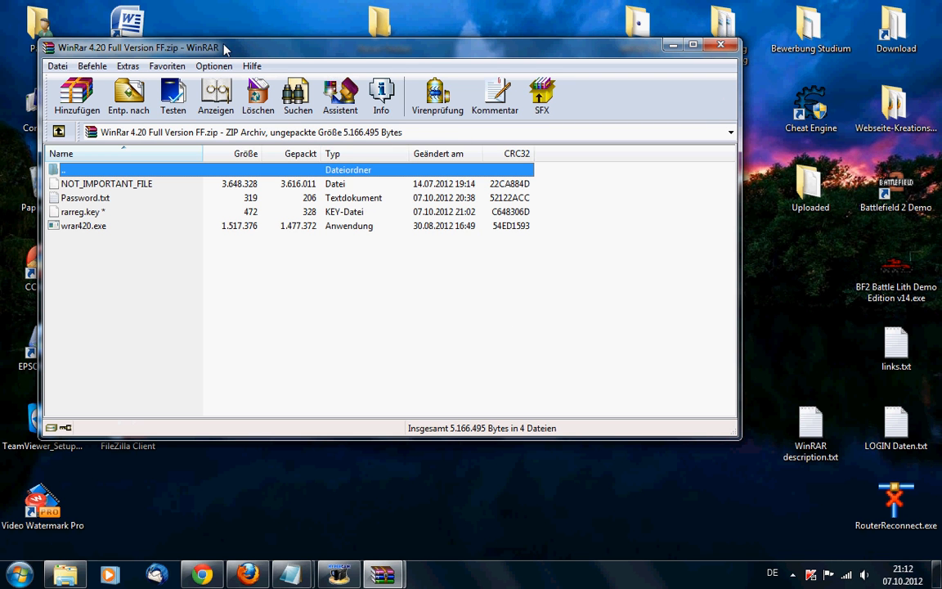
mouse_move(307, 62)
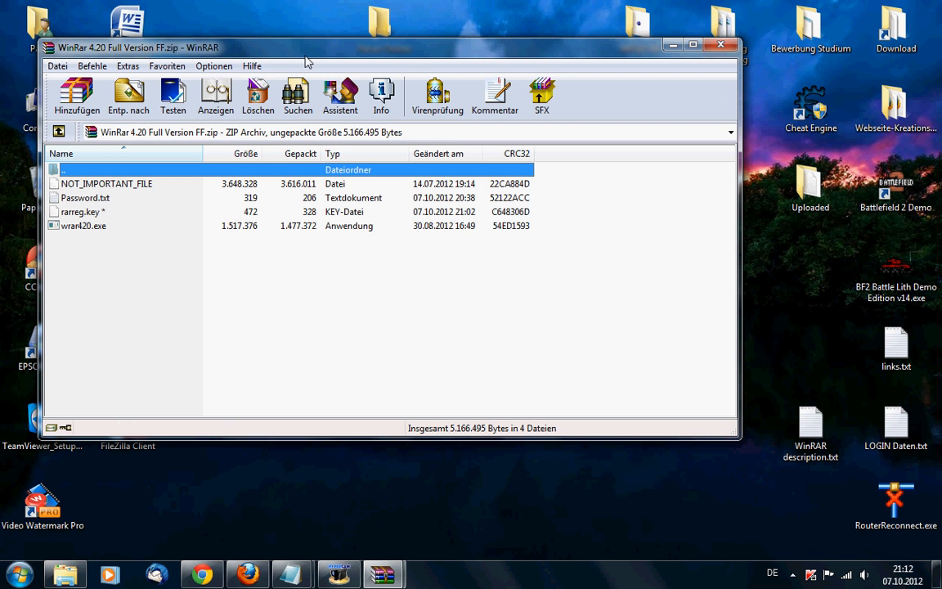
mouse_move(218, 39)
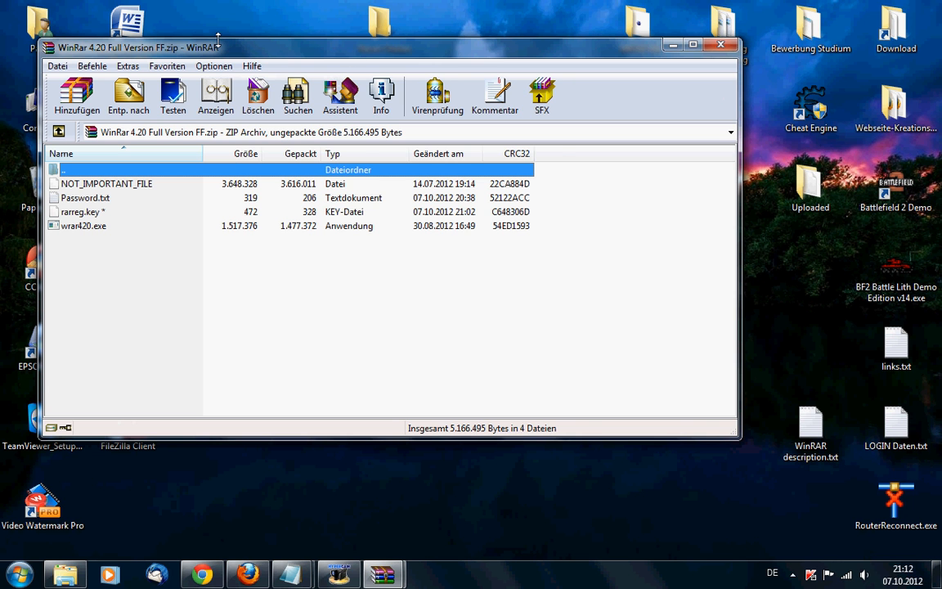
click(252, 65)
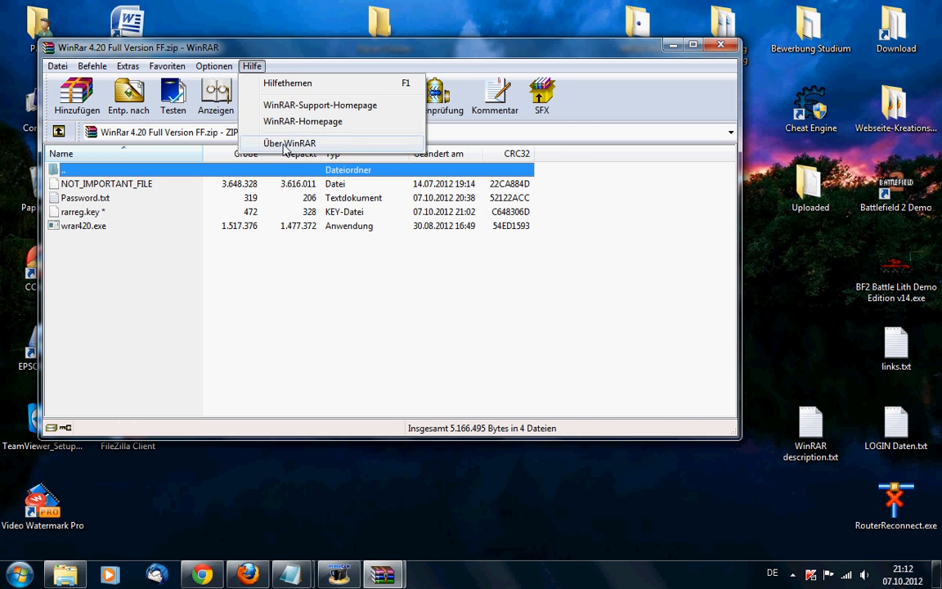
click(289, 144)
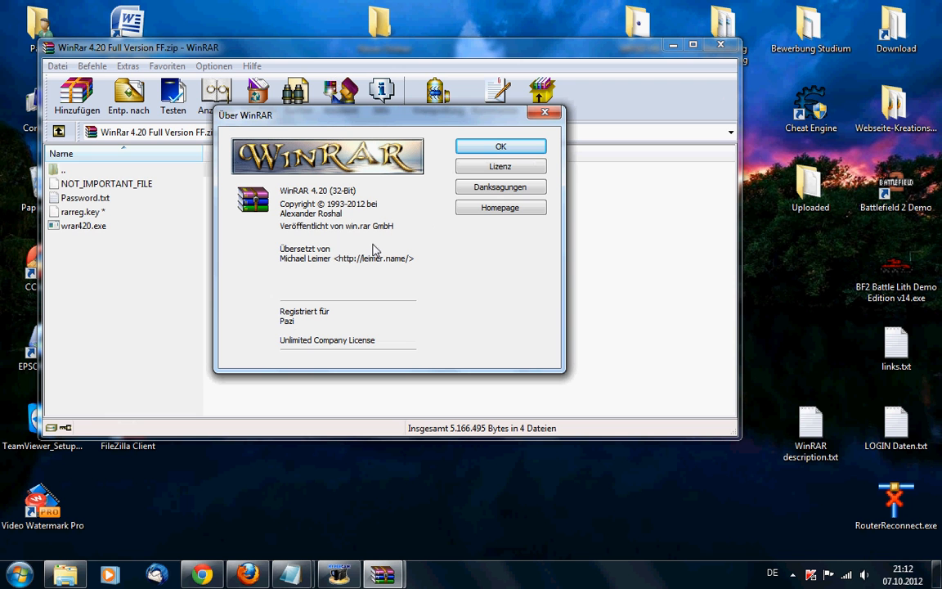
mouse_move(278, 335)
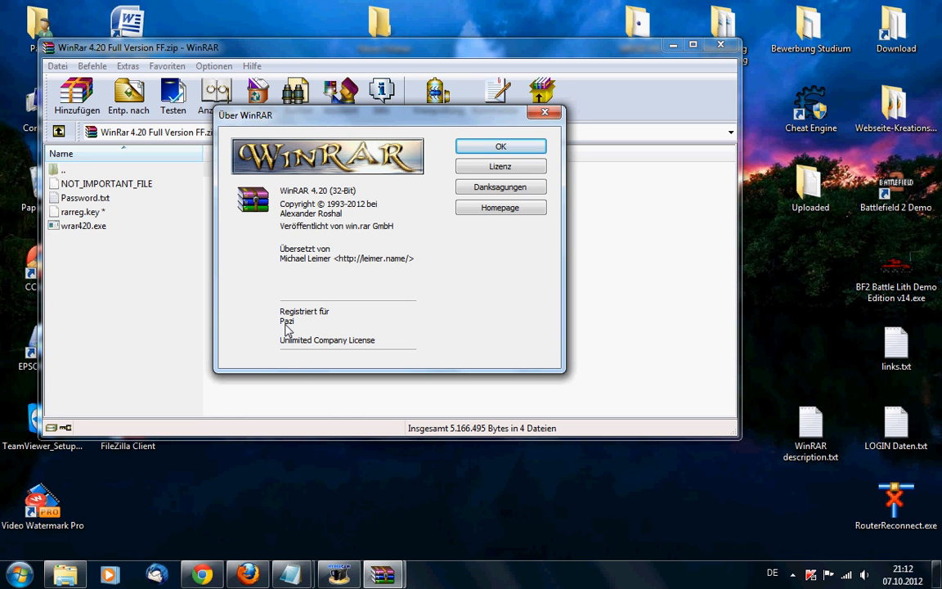
mouse_move(329, 335)
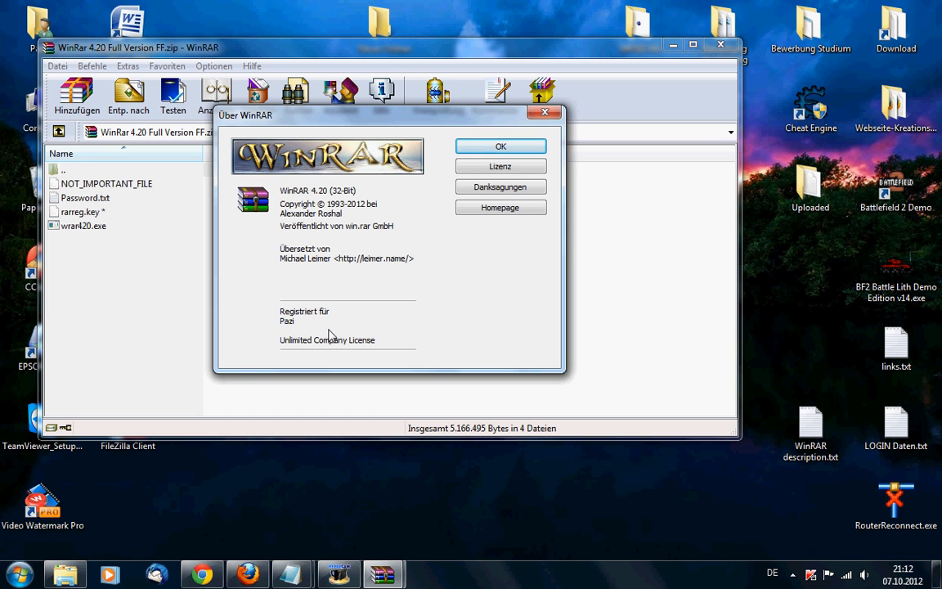
mouse_move(285, 353)
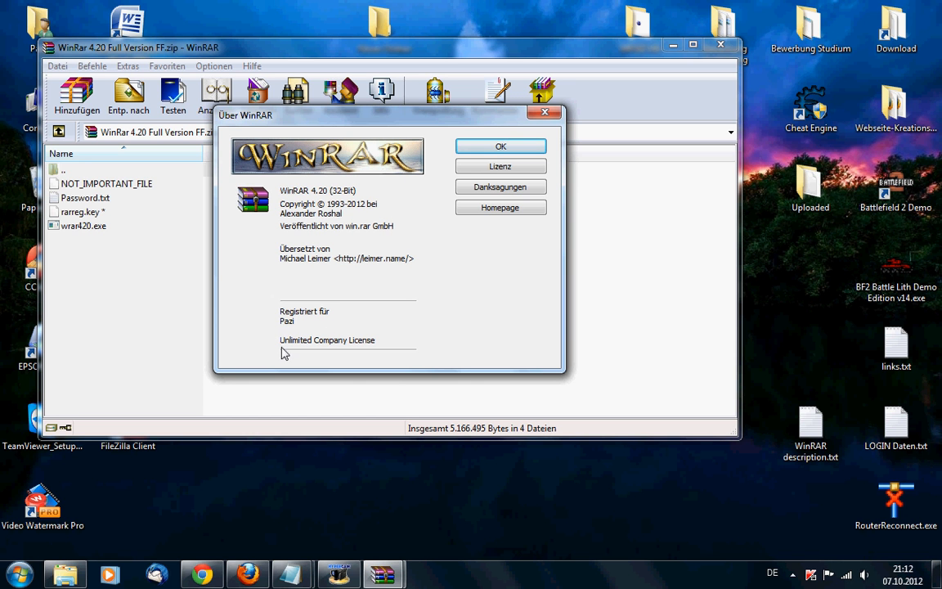
mouse_move(458, 317)
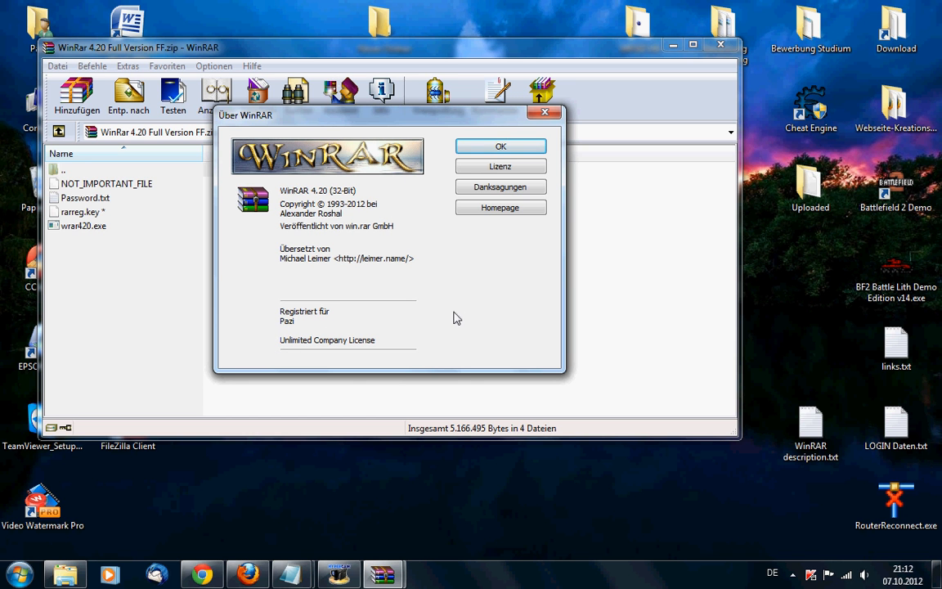
mouse_move(501, 147)
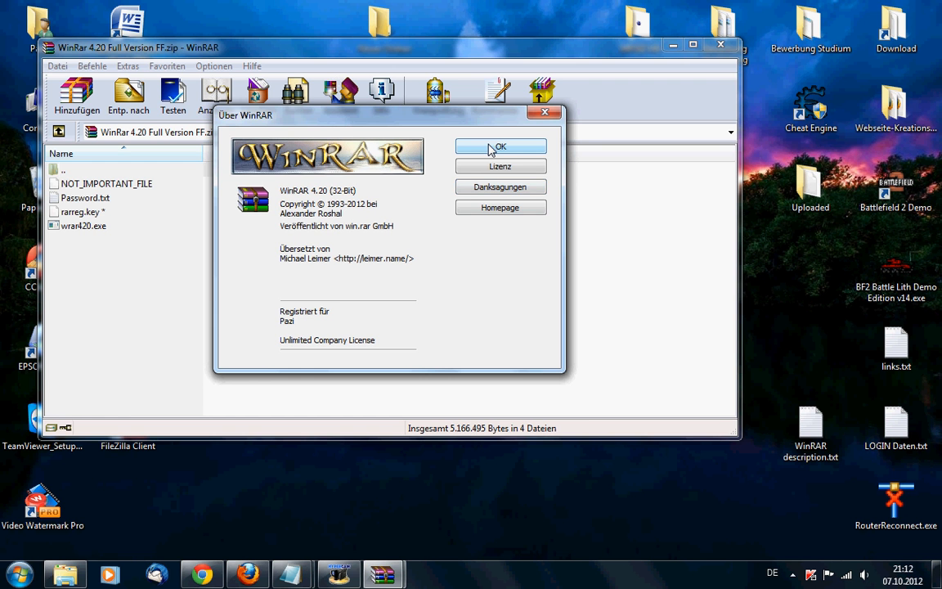
- Close the about dialog and the WinRAR archive window
click(500, 147)
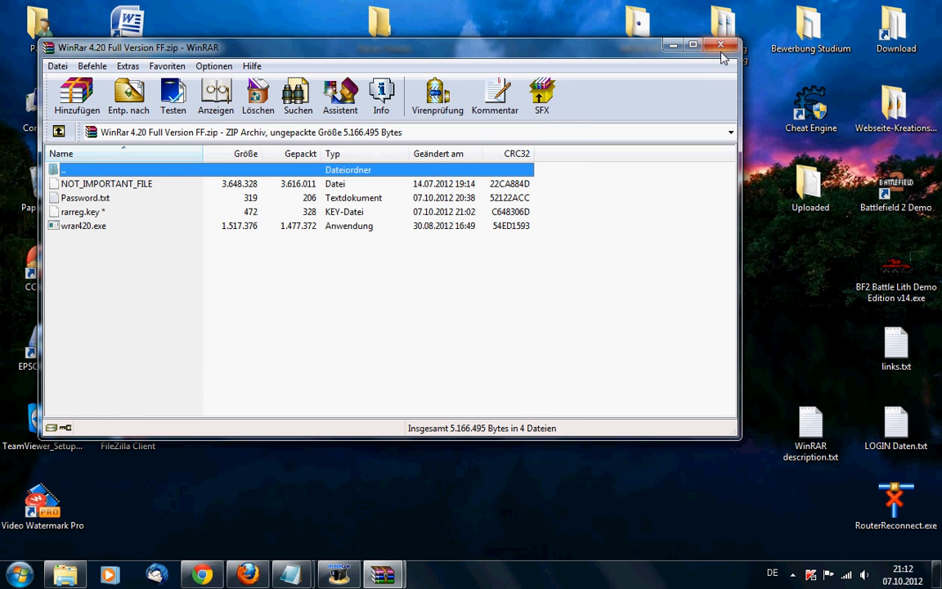
click(720, 46)
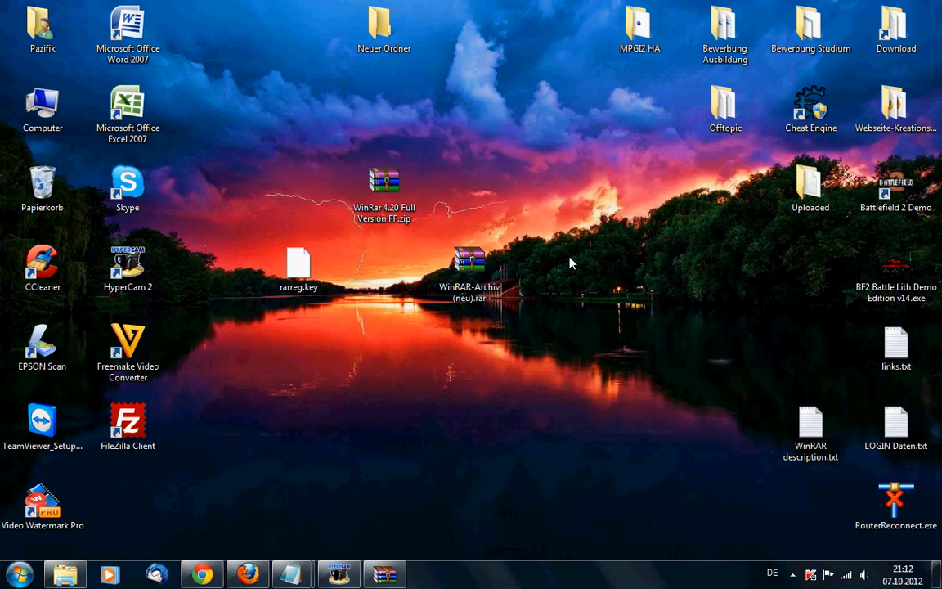
click(469, 262)
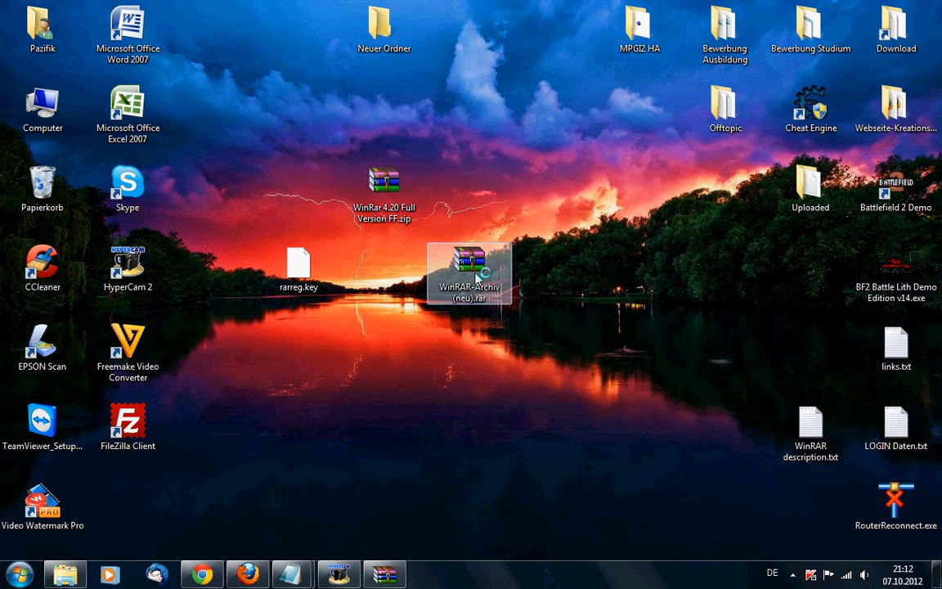
double_click(469, 261)
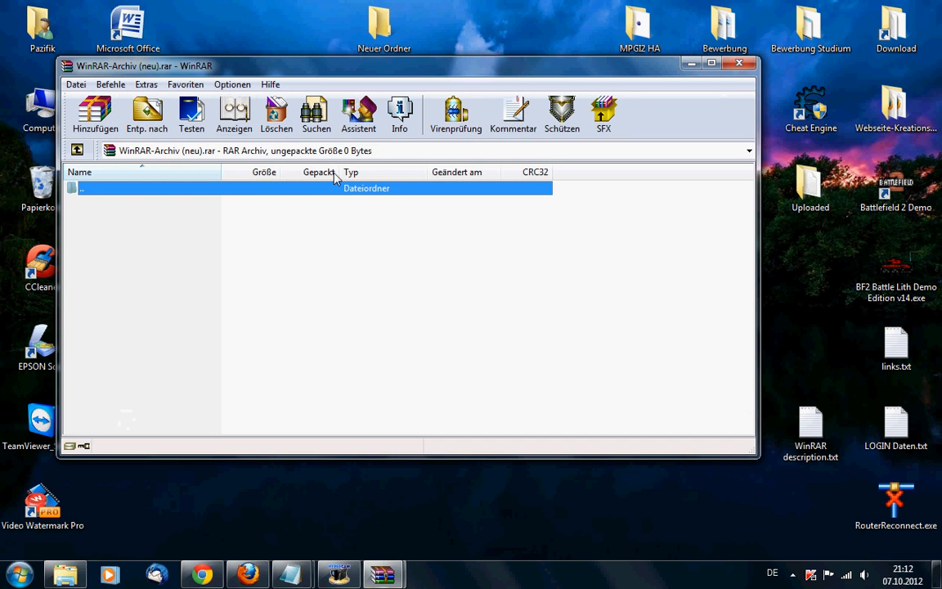
click(270, 85)
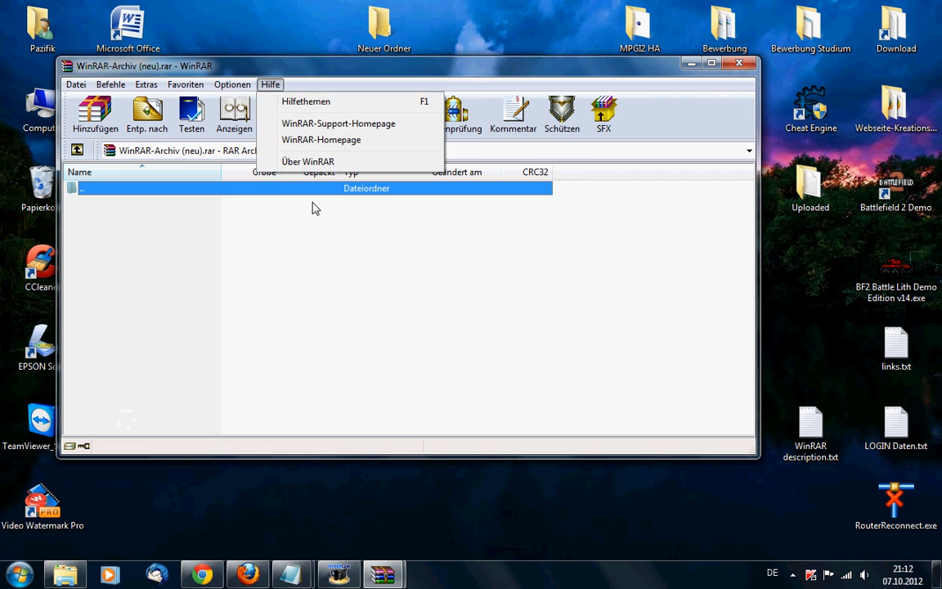
click(307, 162)
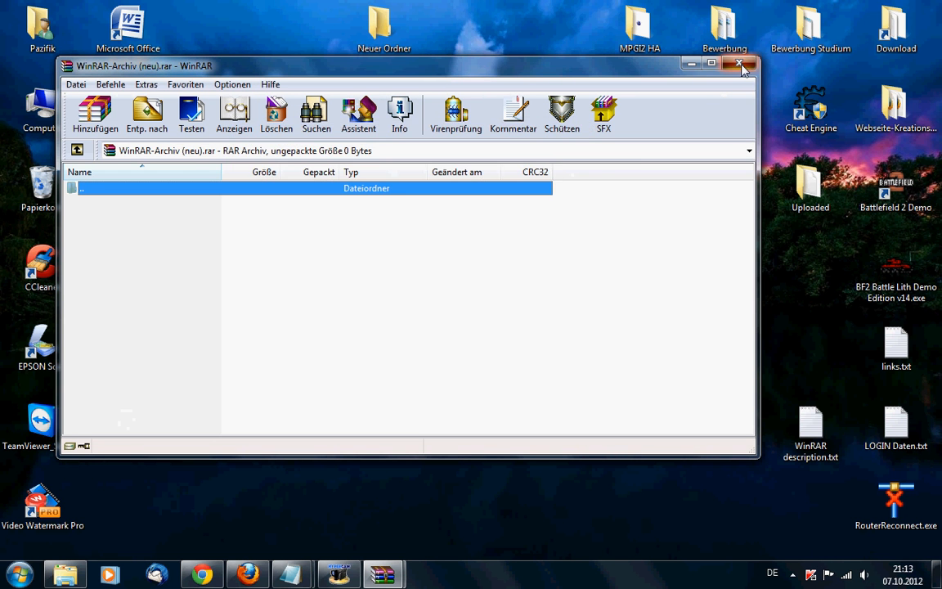
click(740, 65)
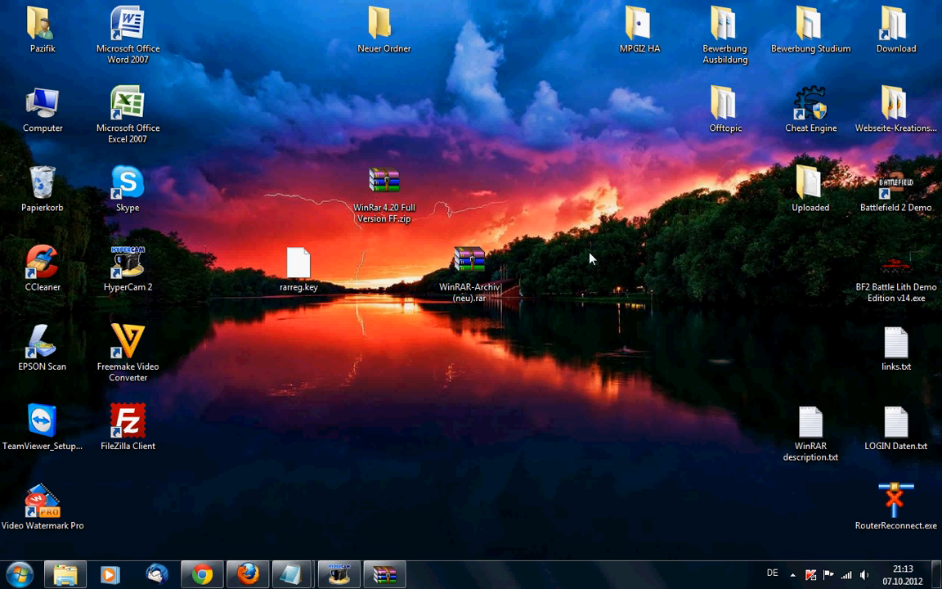
mouse_move(442, 366)
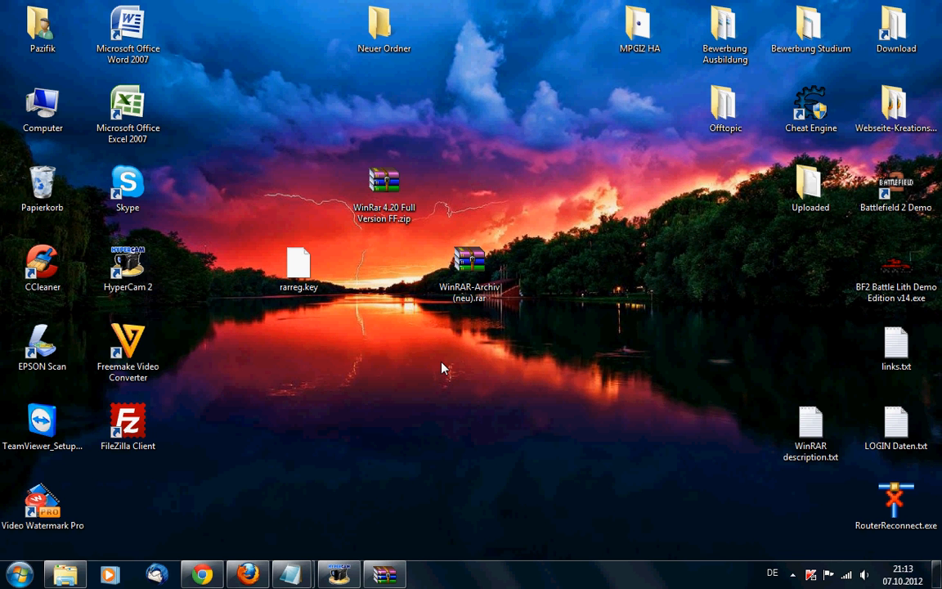
mouse_move(412, 392)
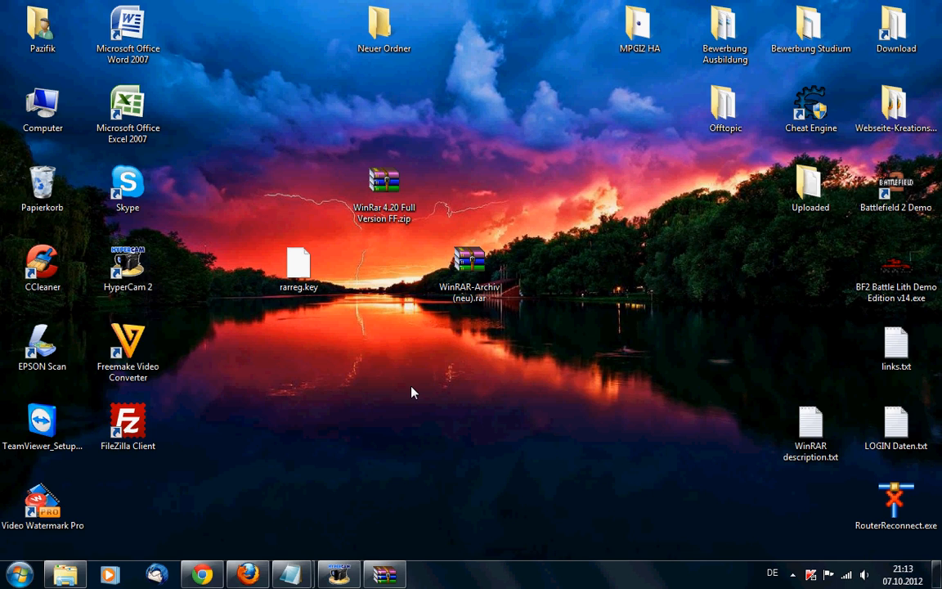